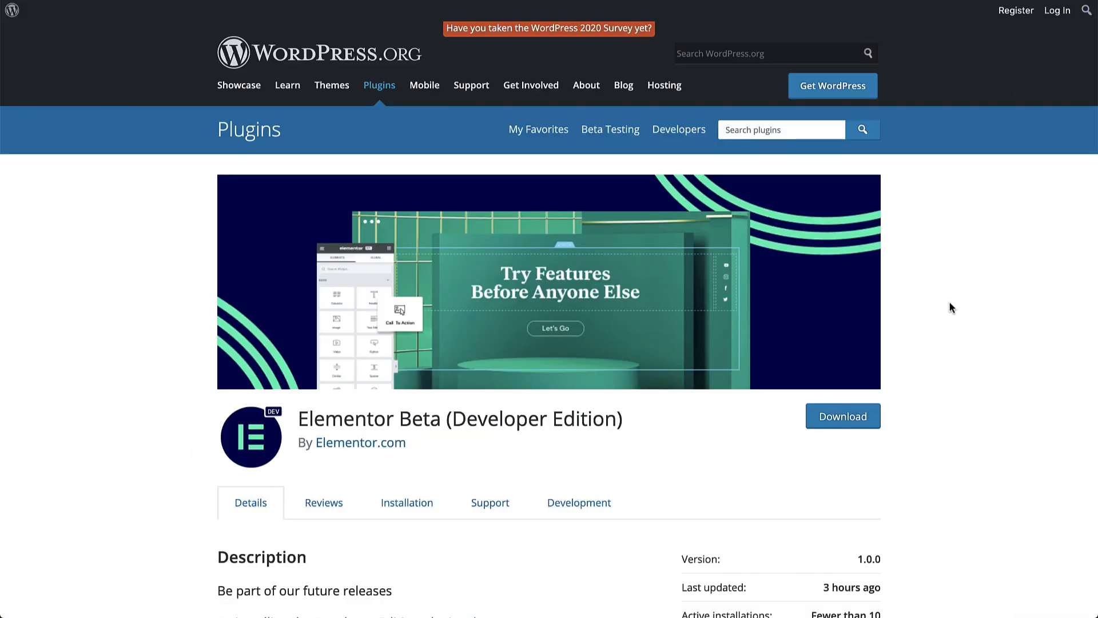
Step: Review the Elementor Beta (Developer Edition) plugin details and download its plugin file
scroll("down", 3)
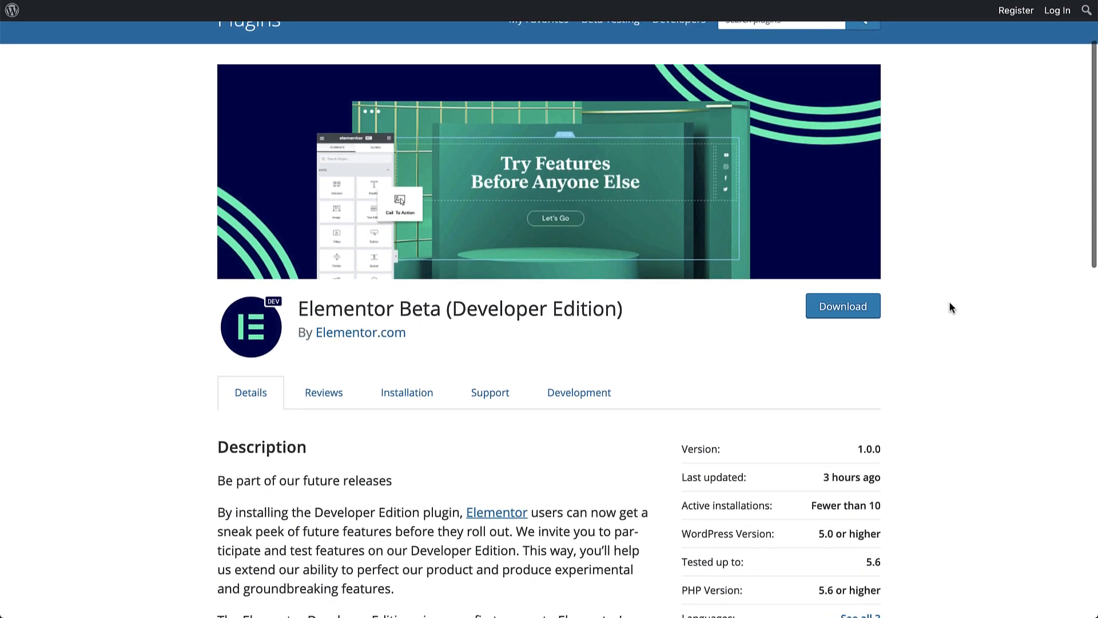
scroll("down", 3)
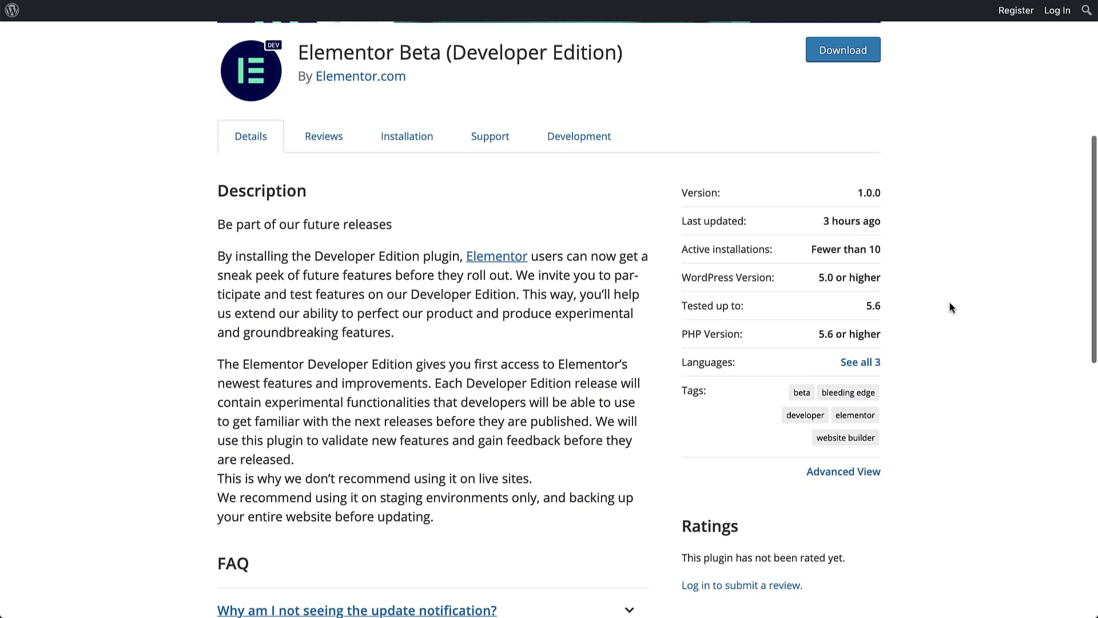
scroll("down", 3)
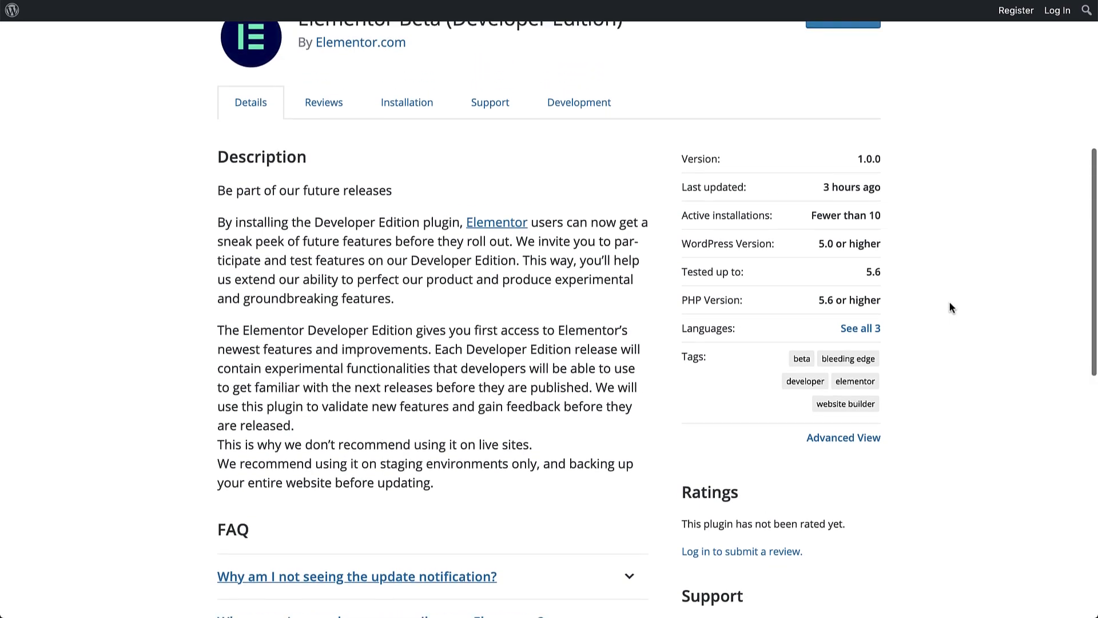
scroll("up", 3)
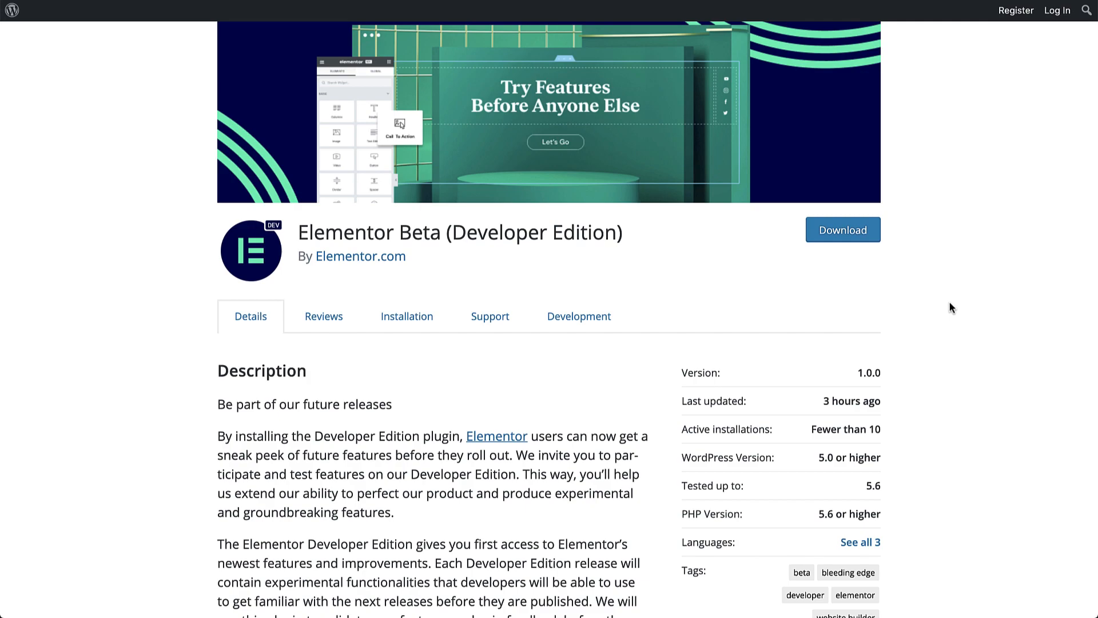
mouse_move(845, 240)
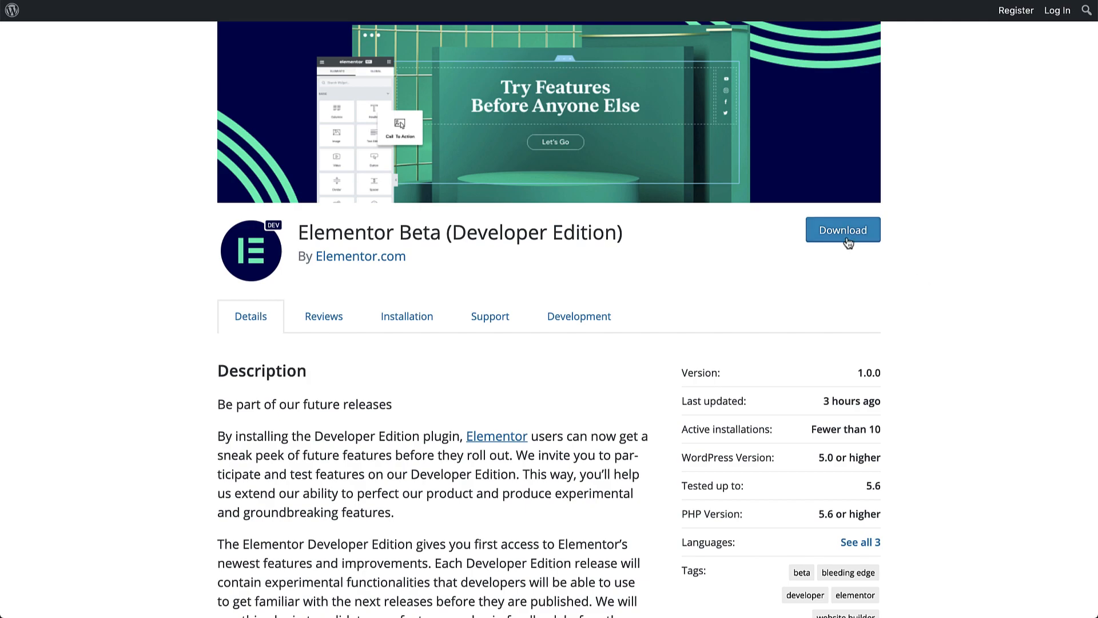
left_click(842, 230)
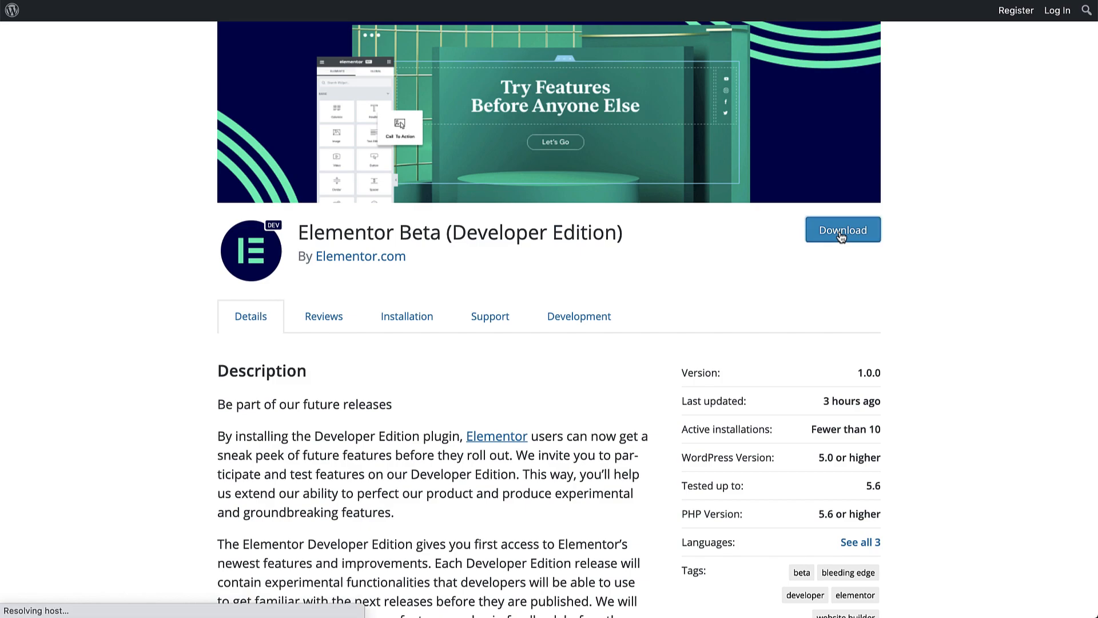
left_click(841, 230)
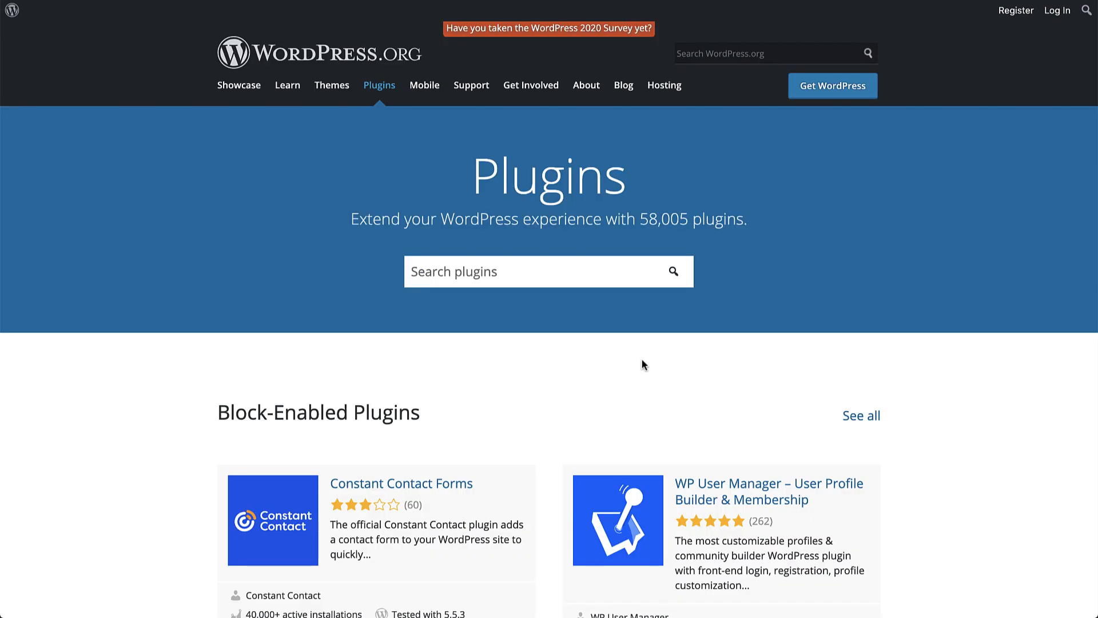
mouse_move(637, 332)
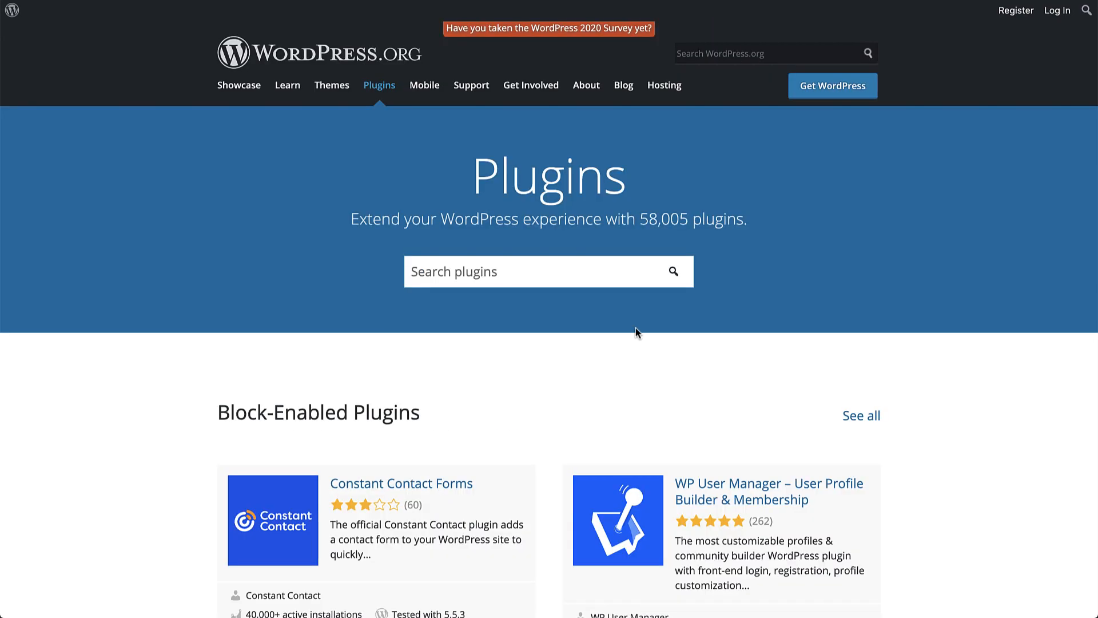
Step: Search the plugin directory for 'Elementor Beta (Developer Edition)'
type("Elementor Beta (Developer Edition)")
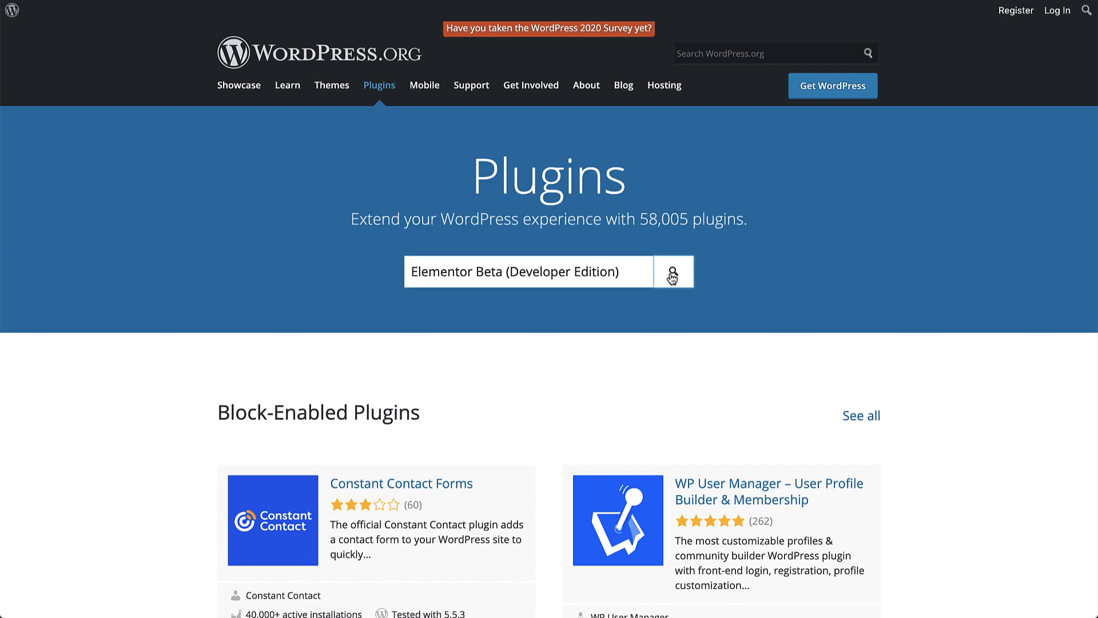
left_click(672, 272)
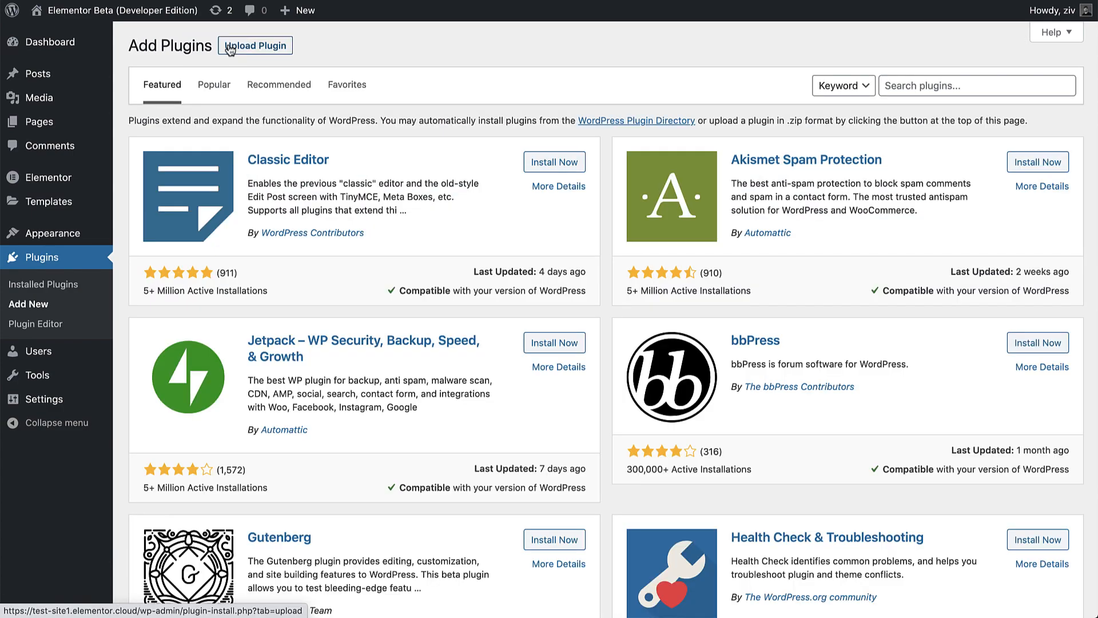
Step: Search Add Plugins for 'Elementor Beta (Developer Edition)', install it and activate it
type("Elementor Beta (Developer Edition)")
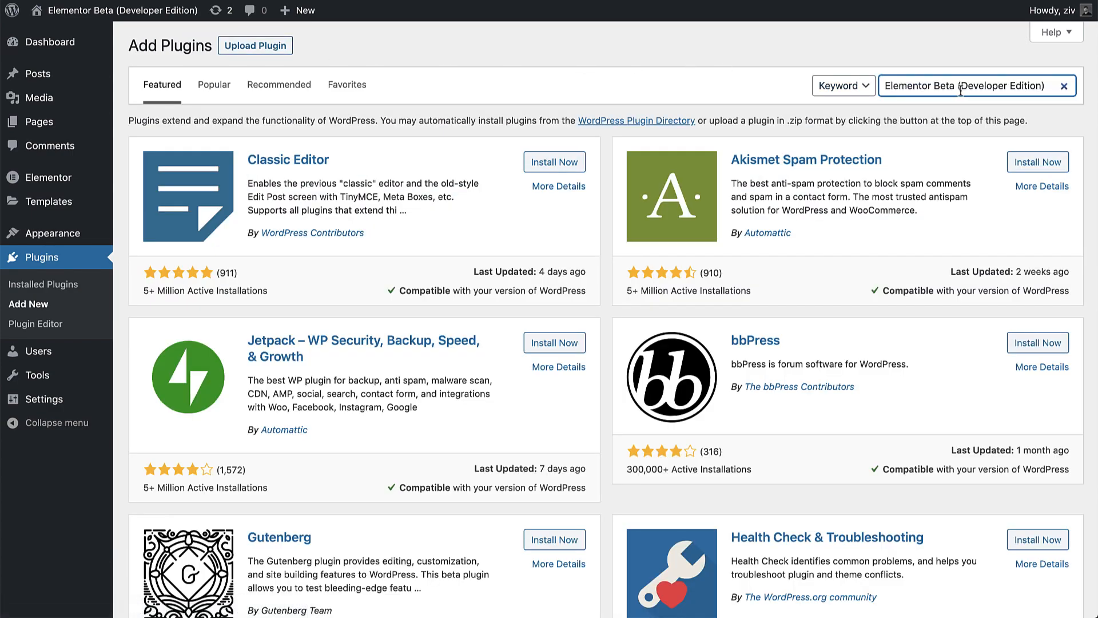
key("Enter")
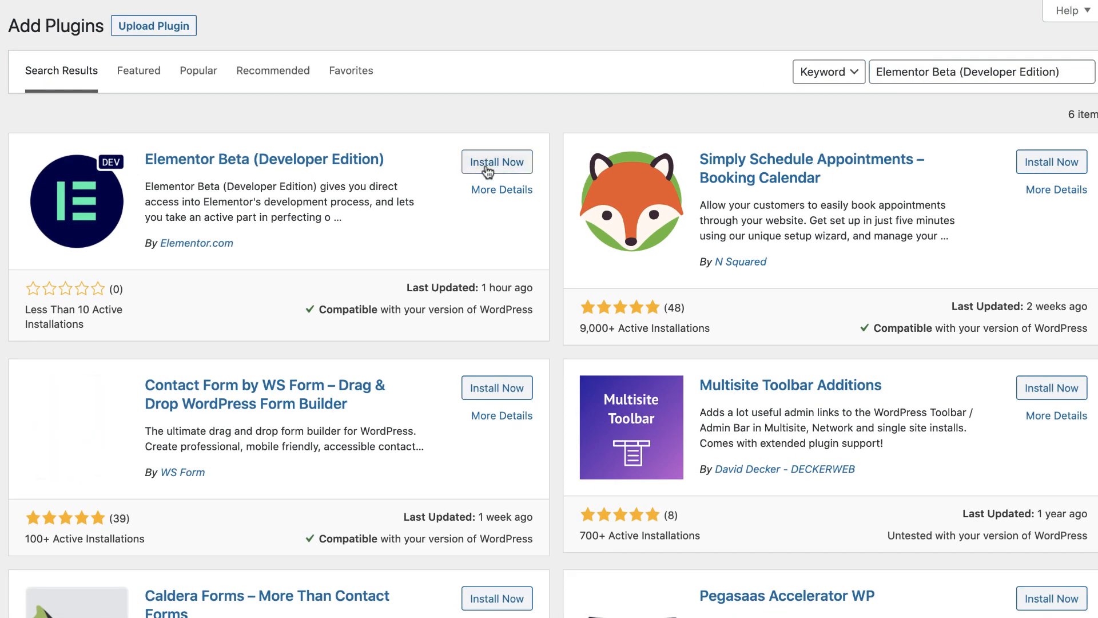
left_click(496, 161)
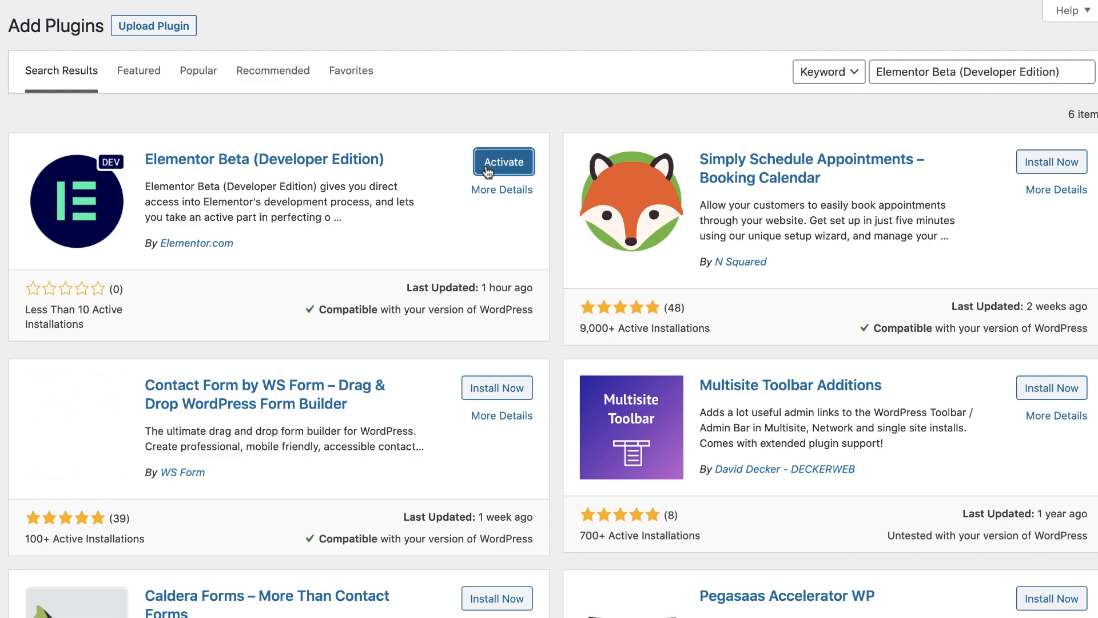
left_click(503, 161)
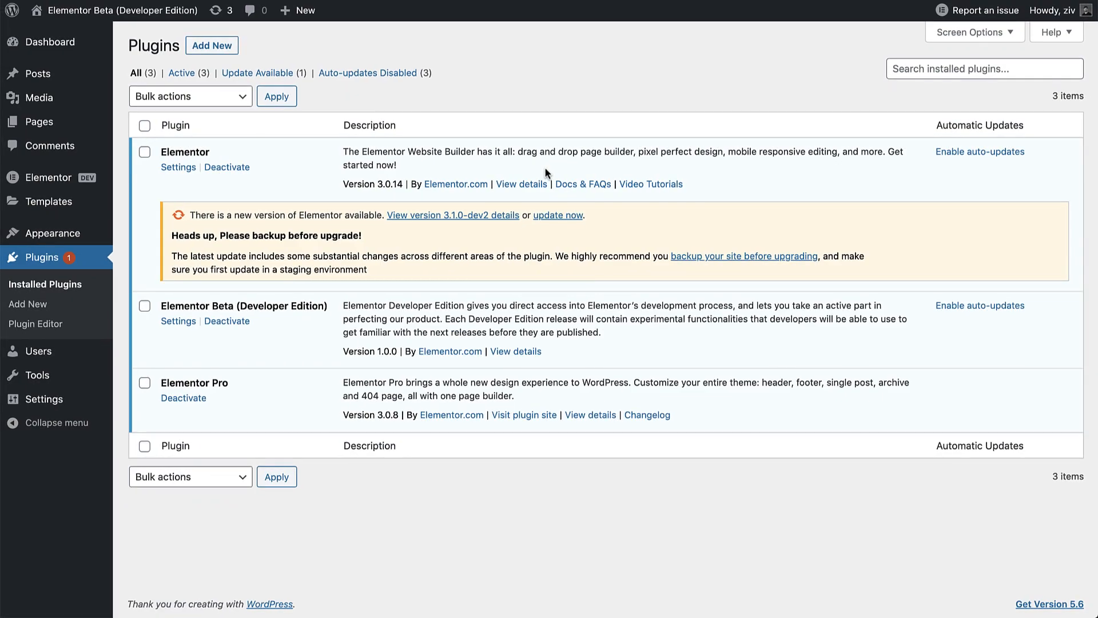
mouse_move(308, 340)
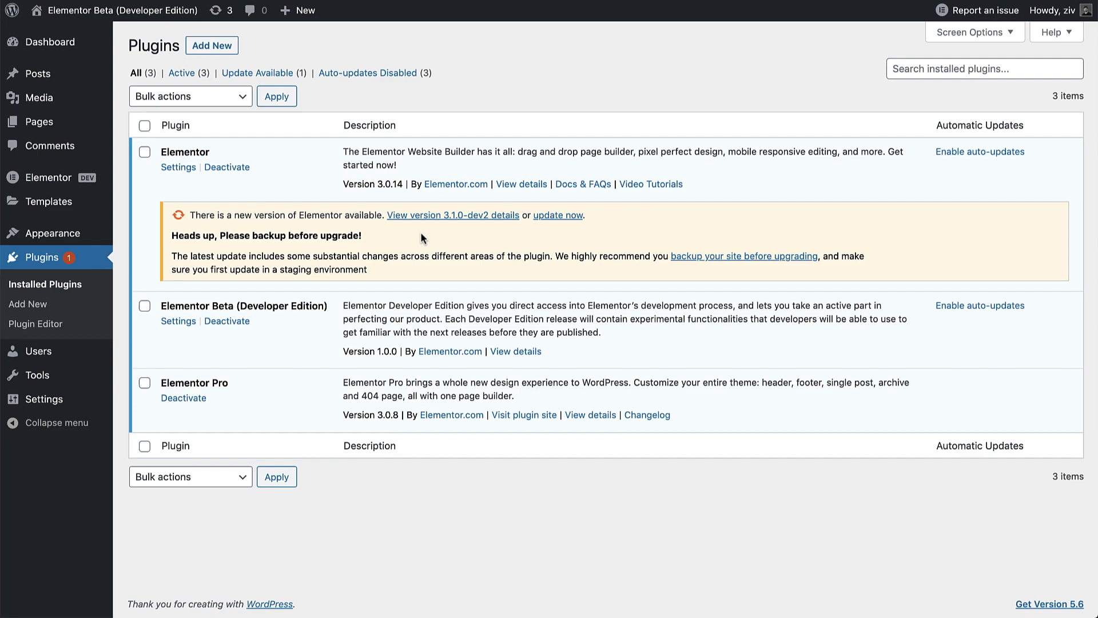
mouse_move(154, 191)
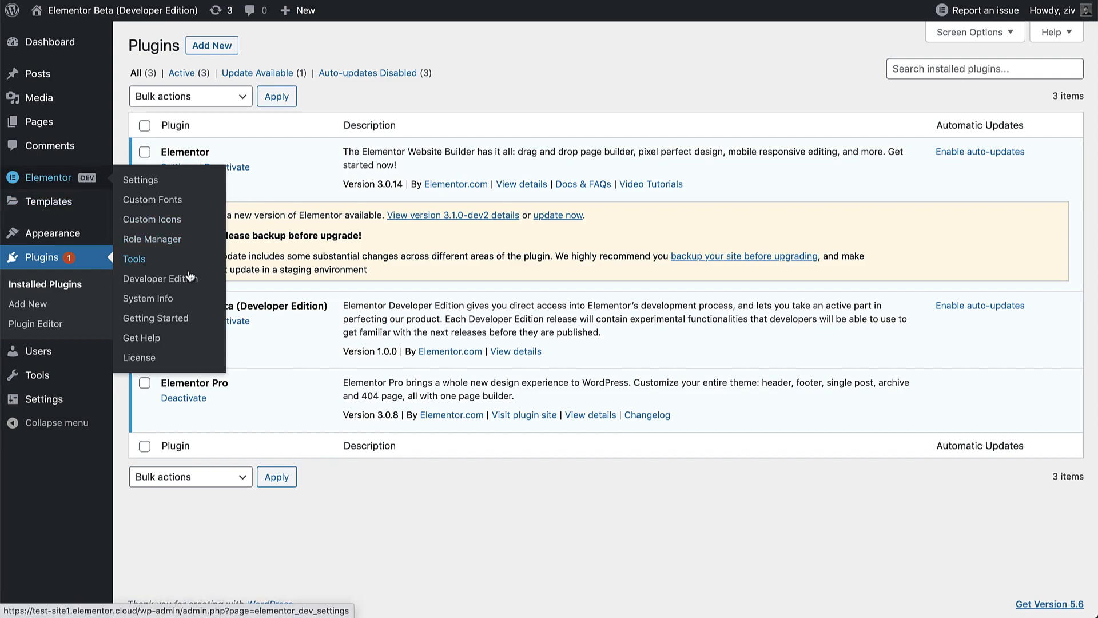
mouse_move(160, 278)
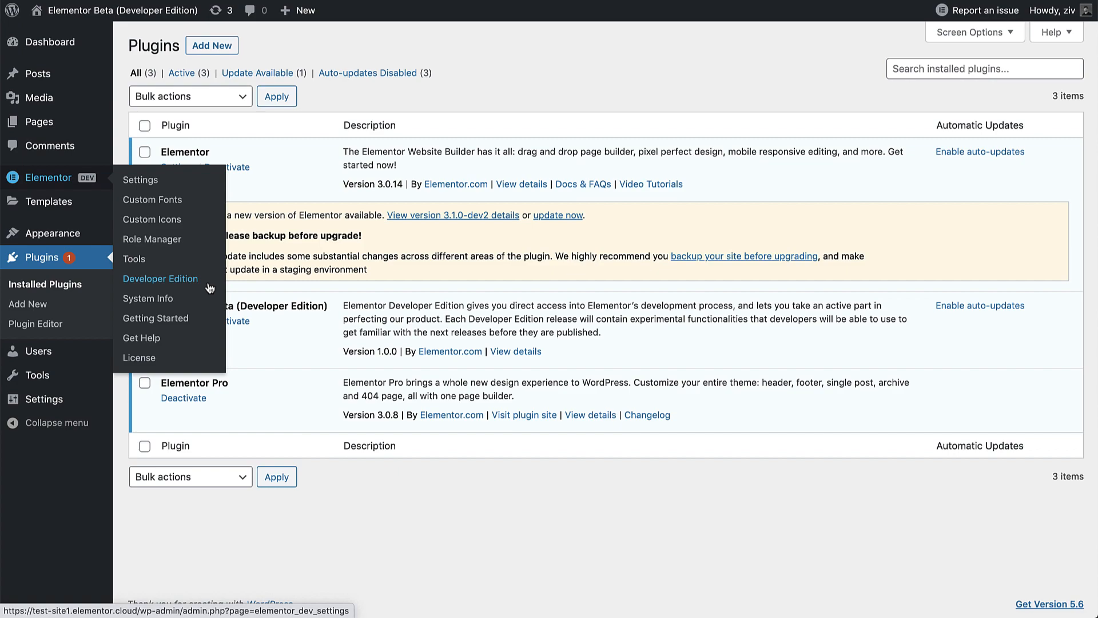
Step: From the Developer Edition settings, update Elementor to build 3.1.0-dev2 and return to the plugins list
left_click(160, 278)
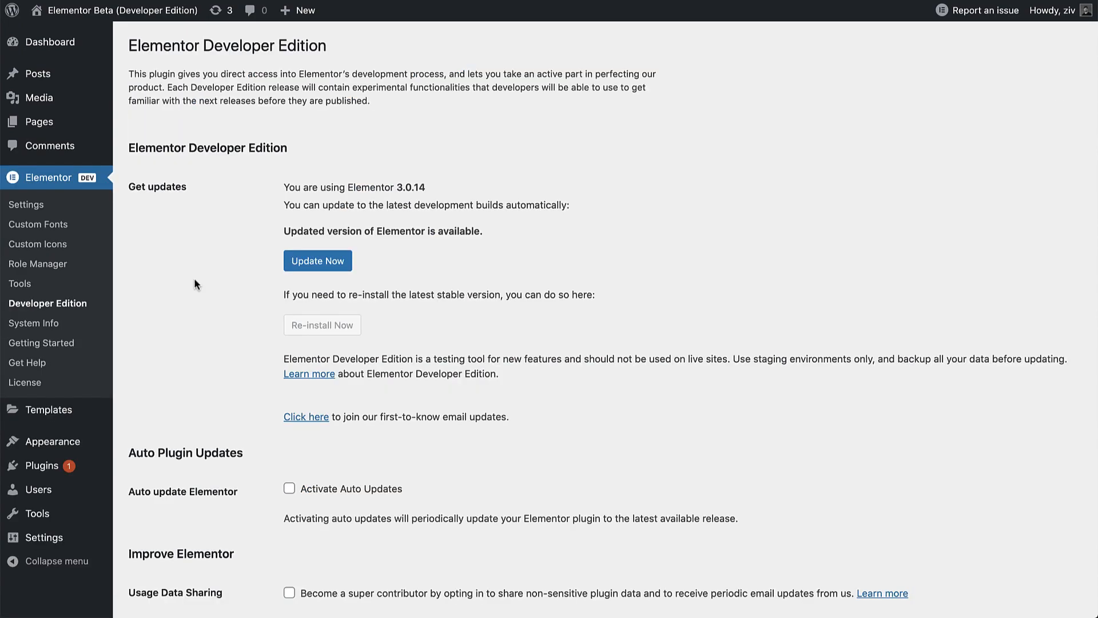
mouse_move(319, 202)
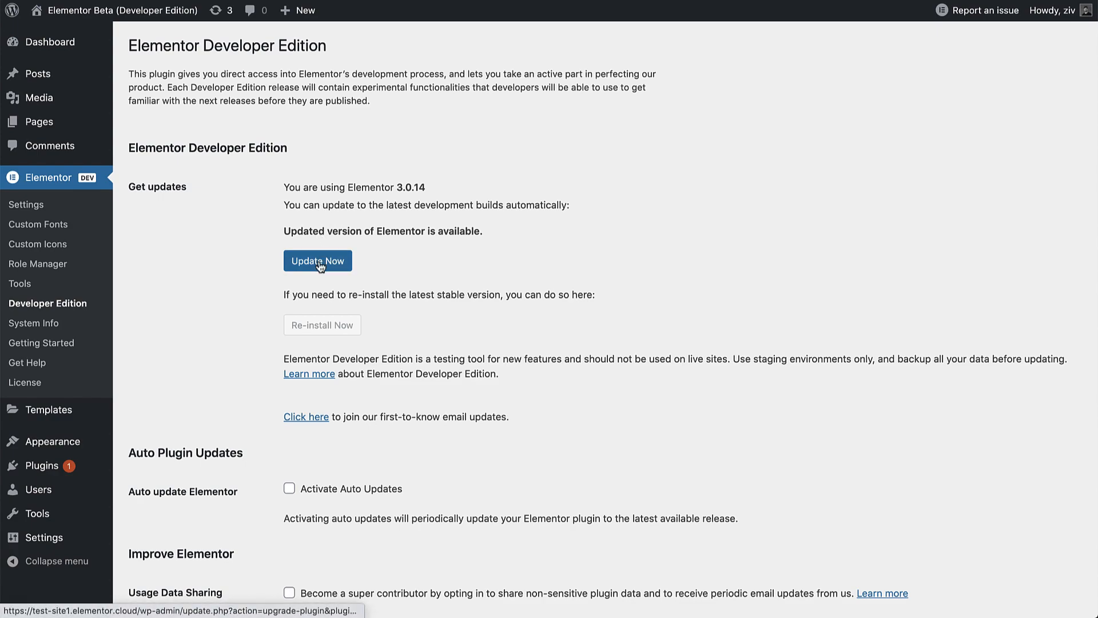
left_click(317, 261)
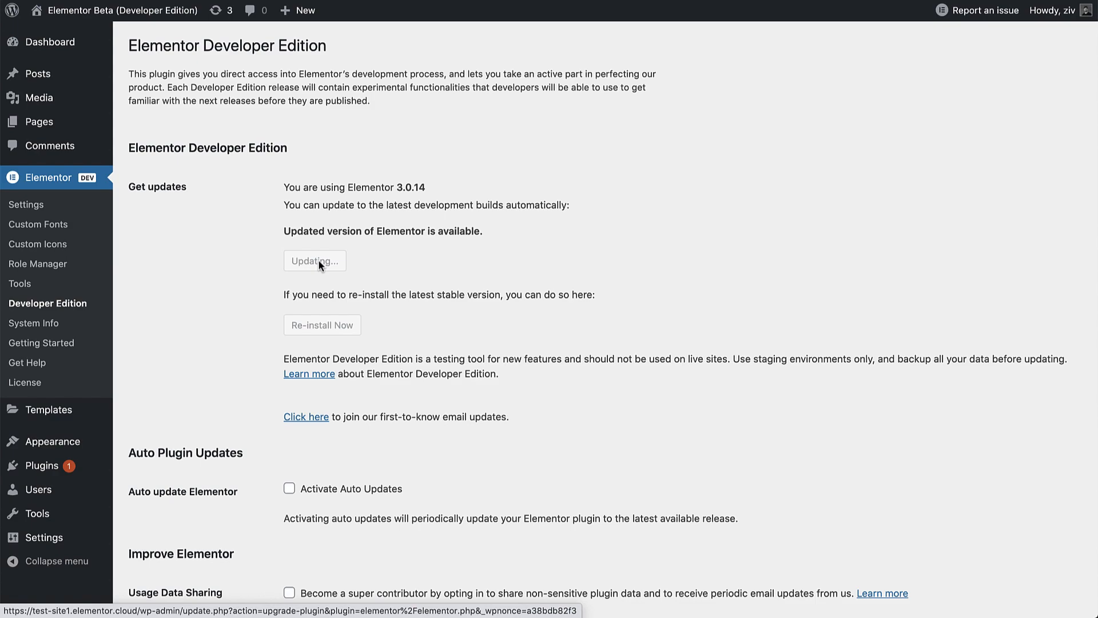
left_click(315, 261)
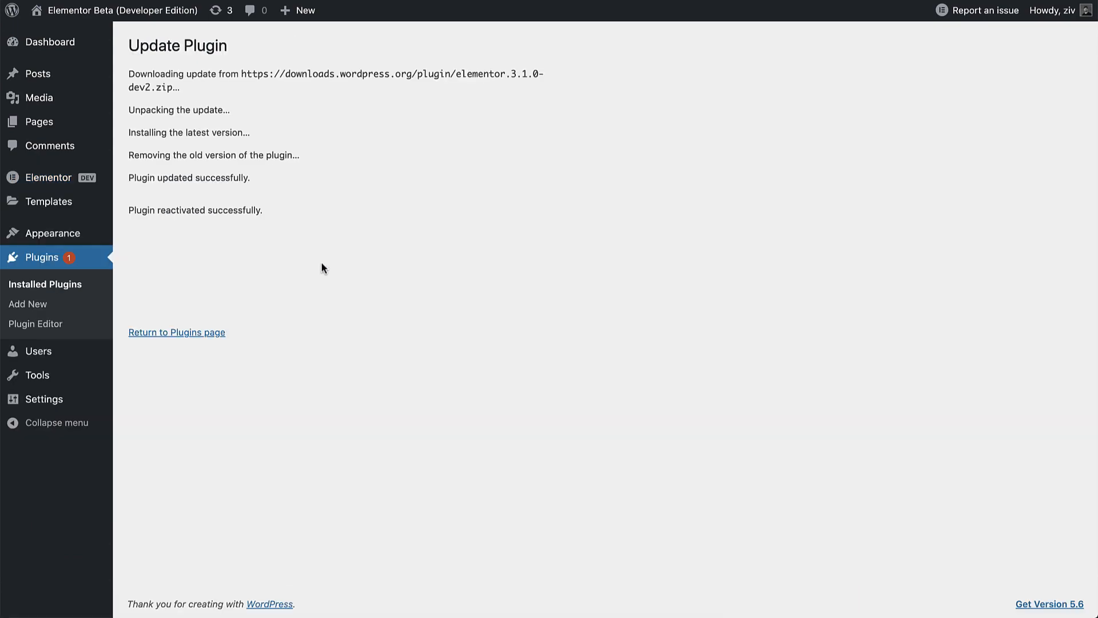
mouse_move(176, 332)
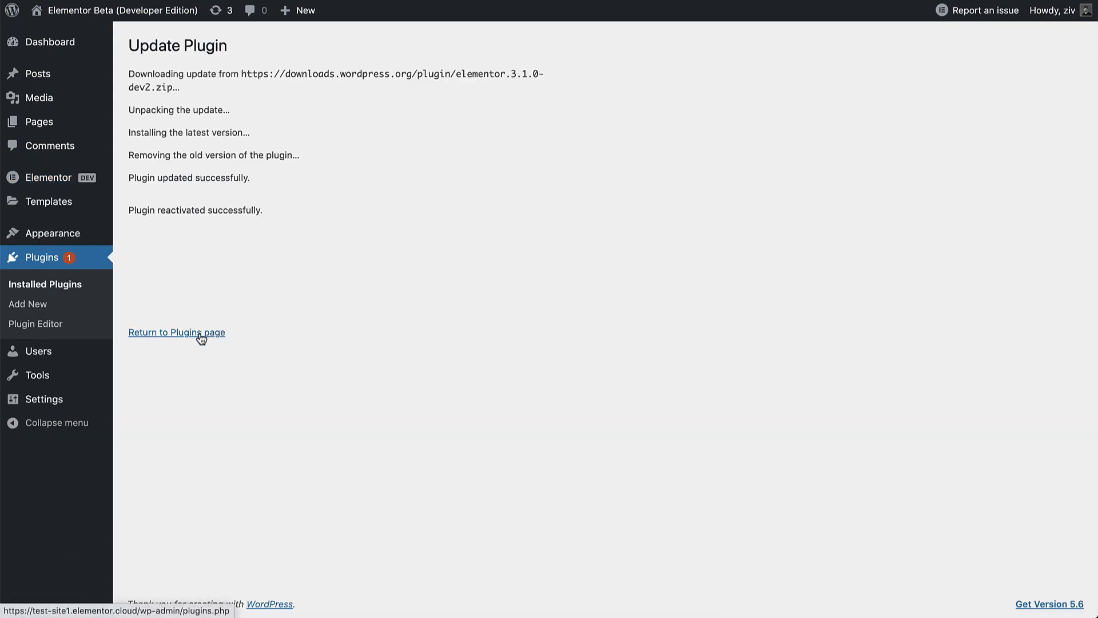
left_click(176, 331)
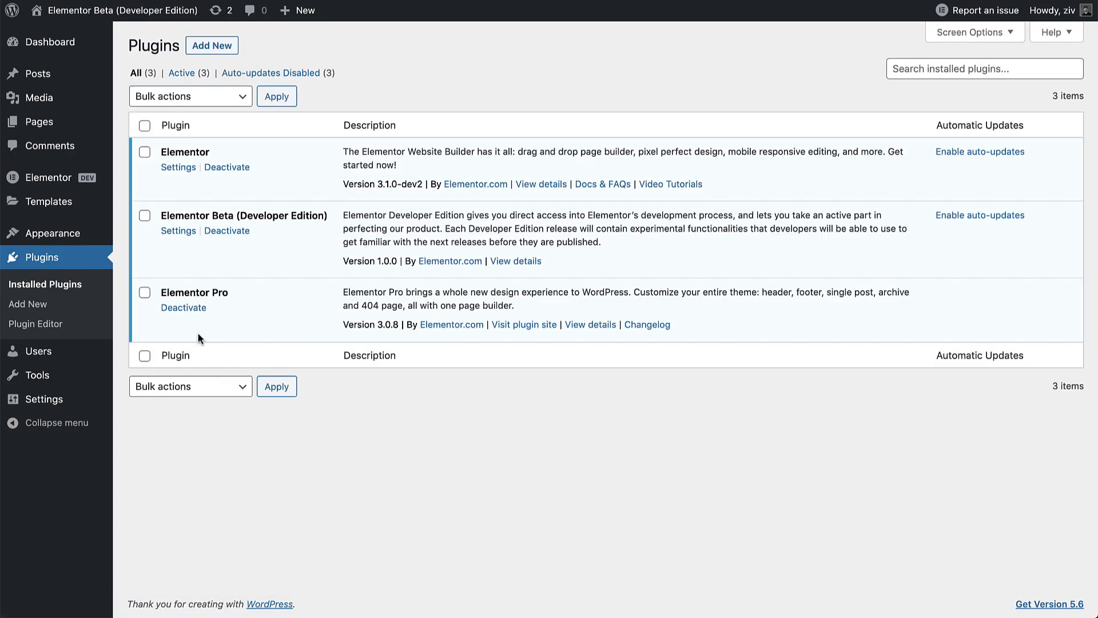
mouse_move(350, 213)
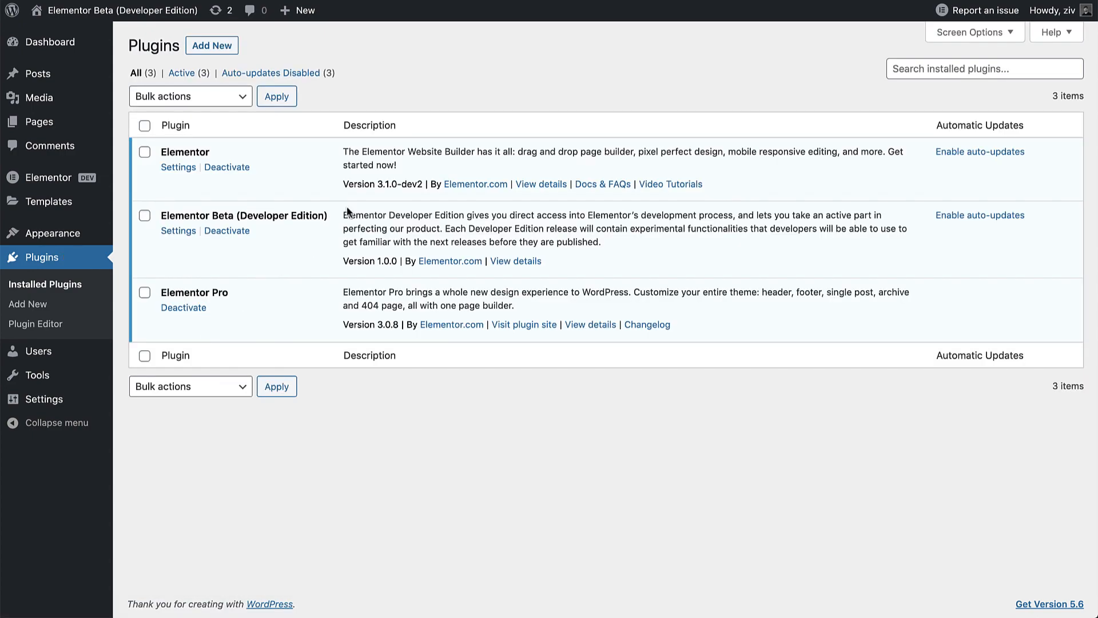
mouse_move(367, 197)
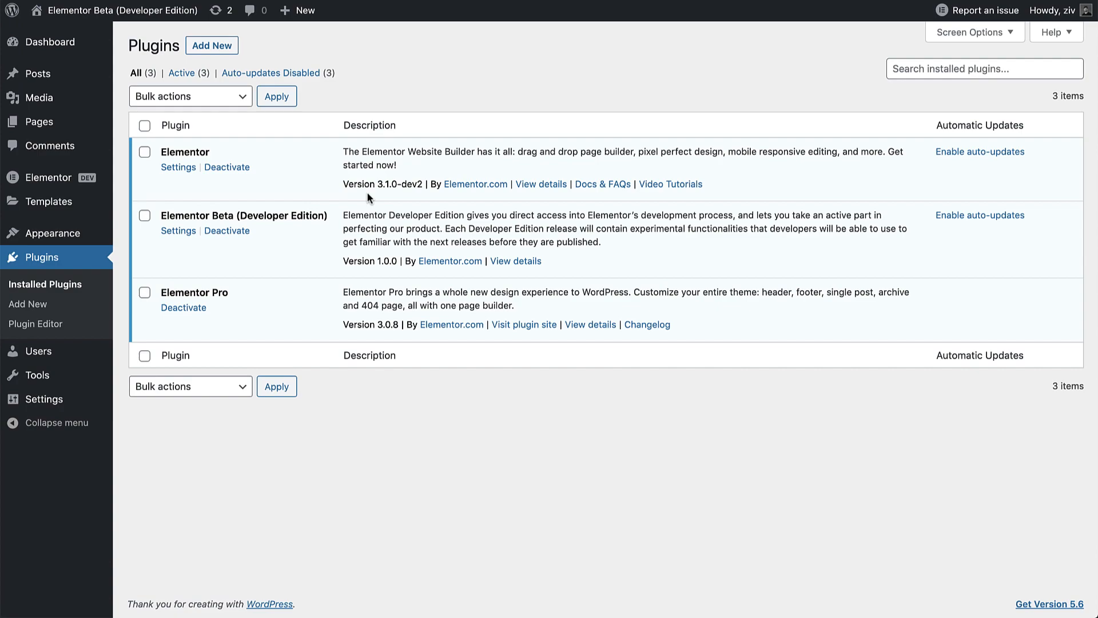
mouse_move(48, 178)
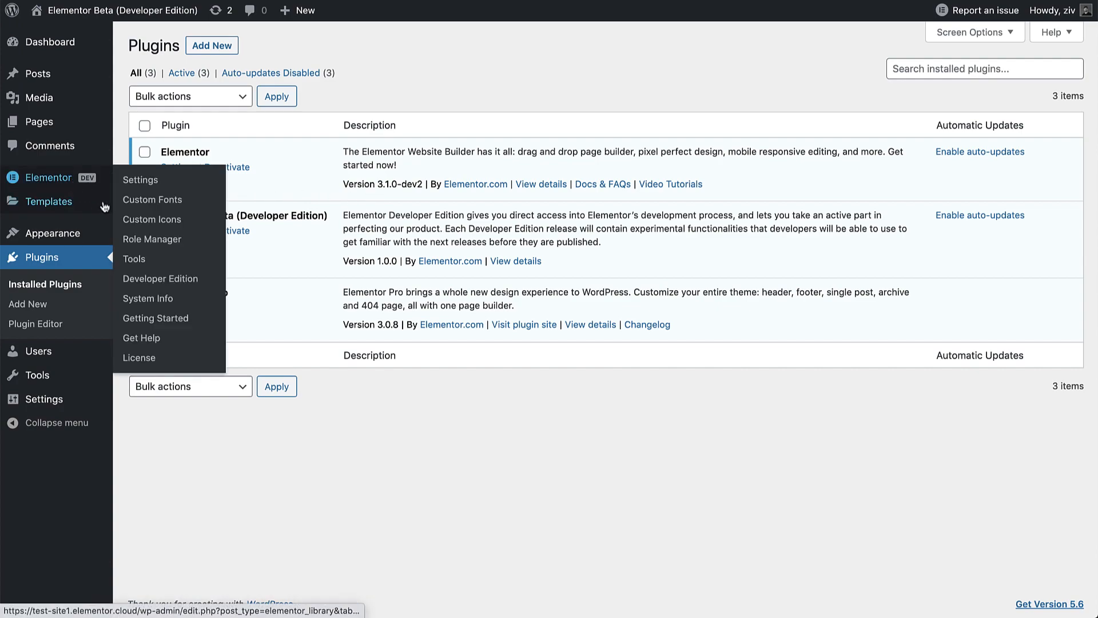
Step: Return to the Elementor Developer Edition settings showing 3.1.0-dev2 up to date
left_click(160, 278)
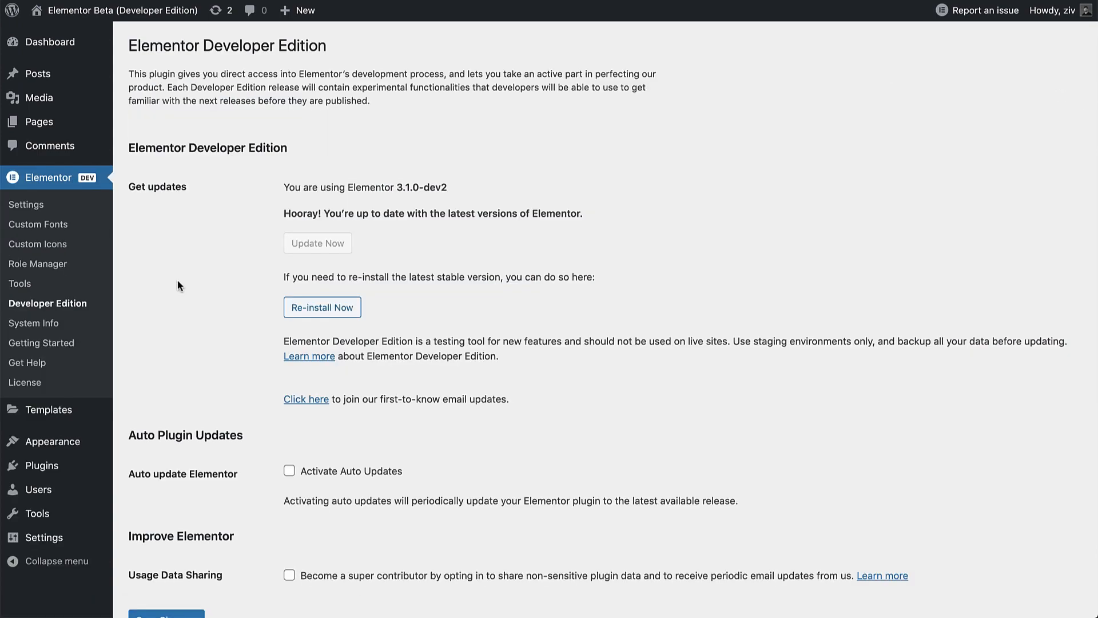
mouse_move(372, 201)
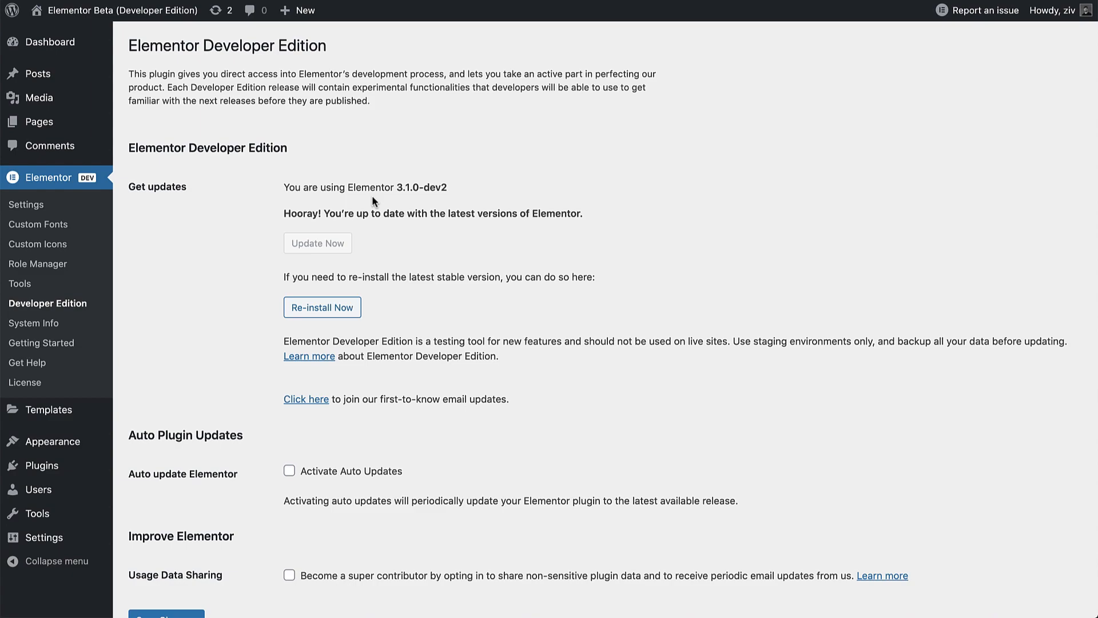
mouse_move(49, 41)
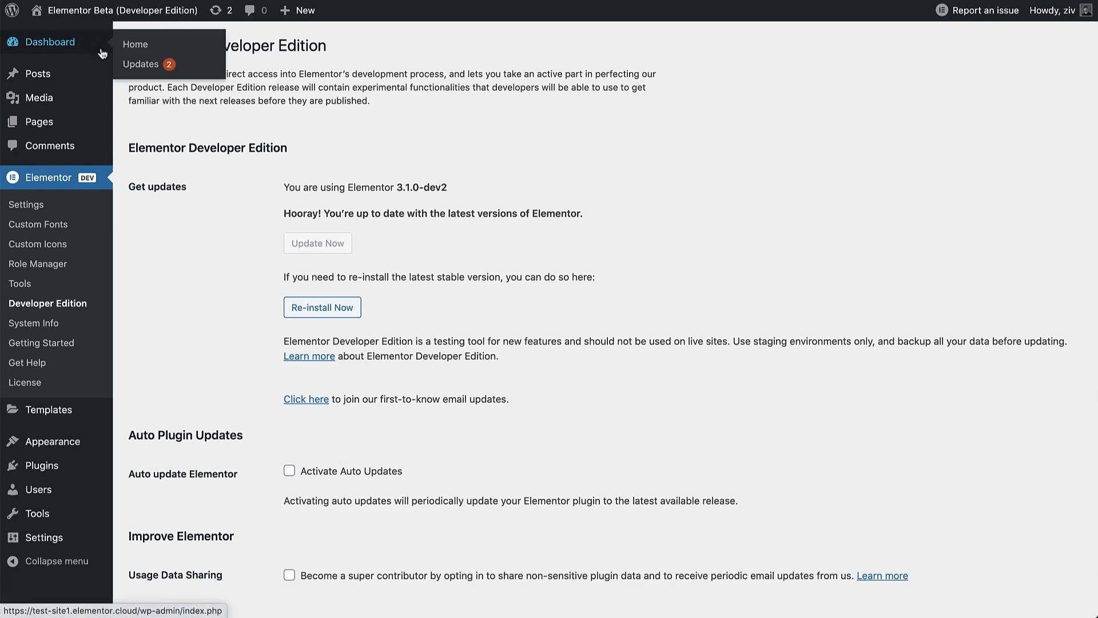
left_click(142, 64)
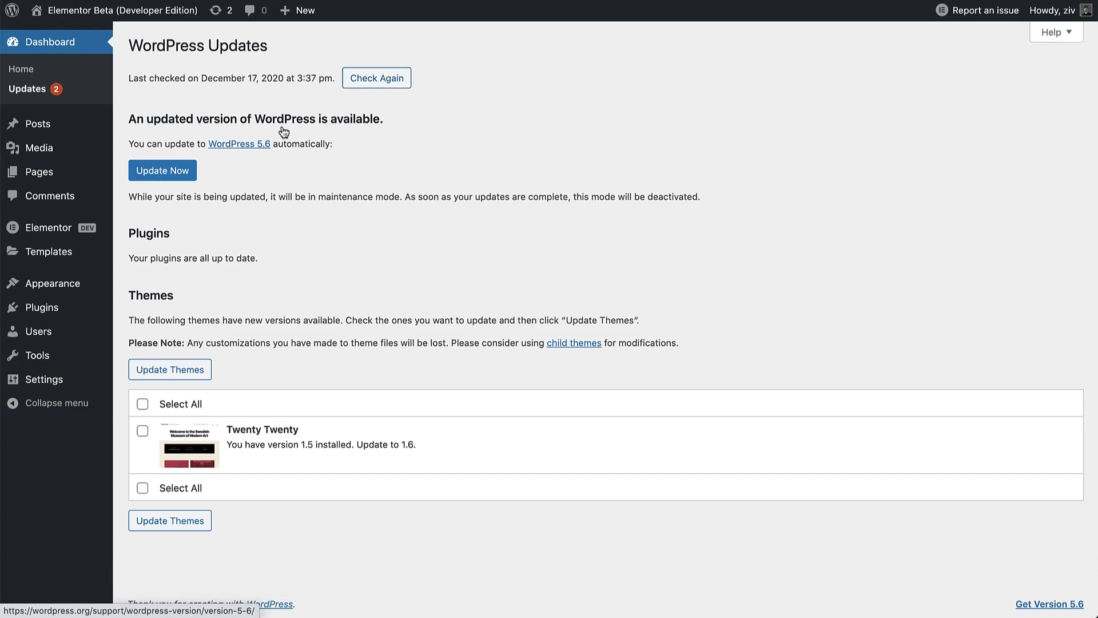
mouse_move(48, 227)
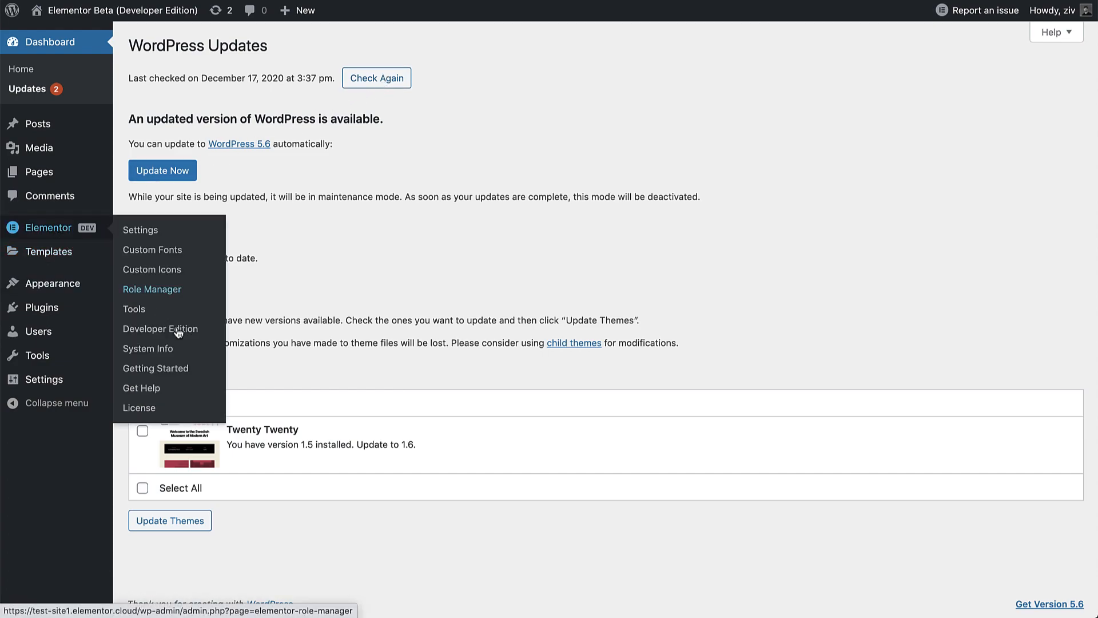
left_click(161, 328)
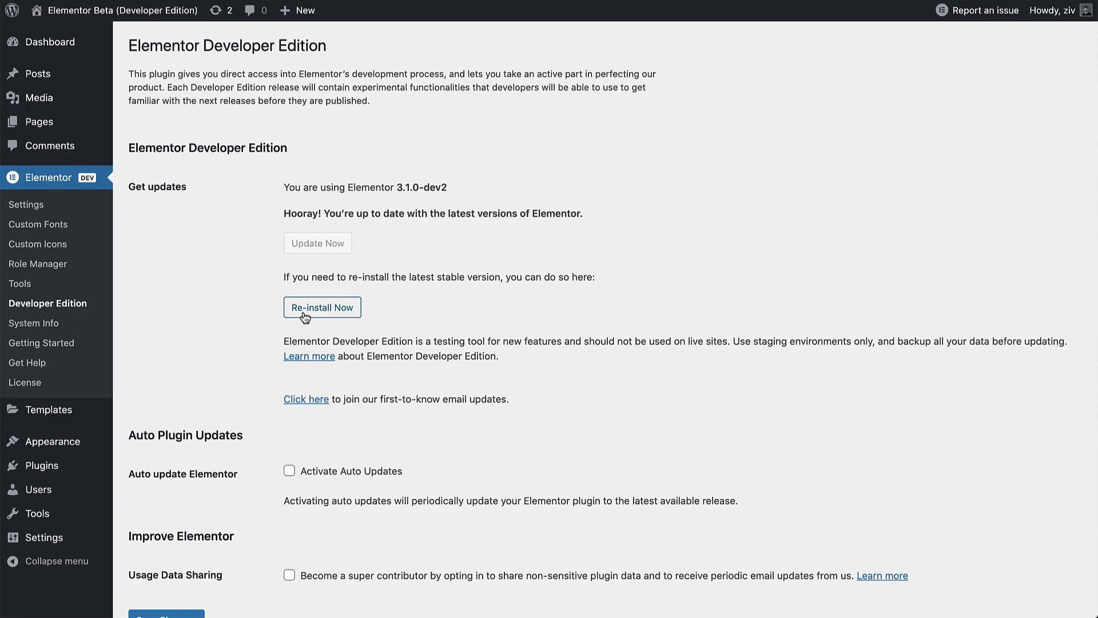
mouse_move(321, 306)
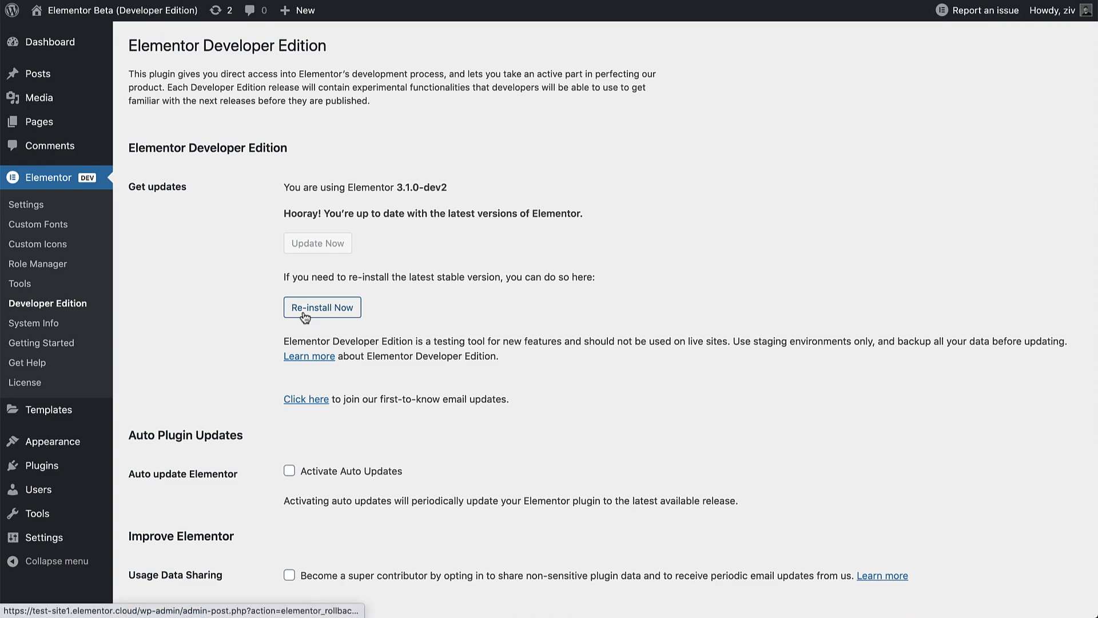
mouse_move(244, 317)
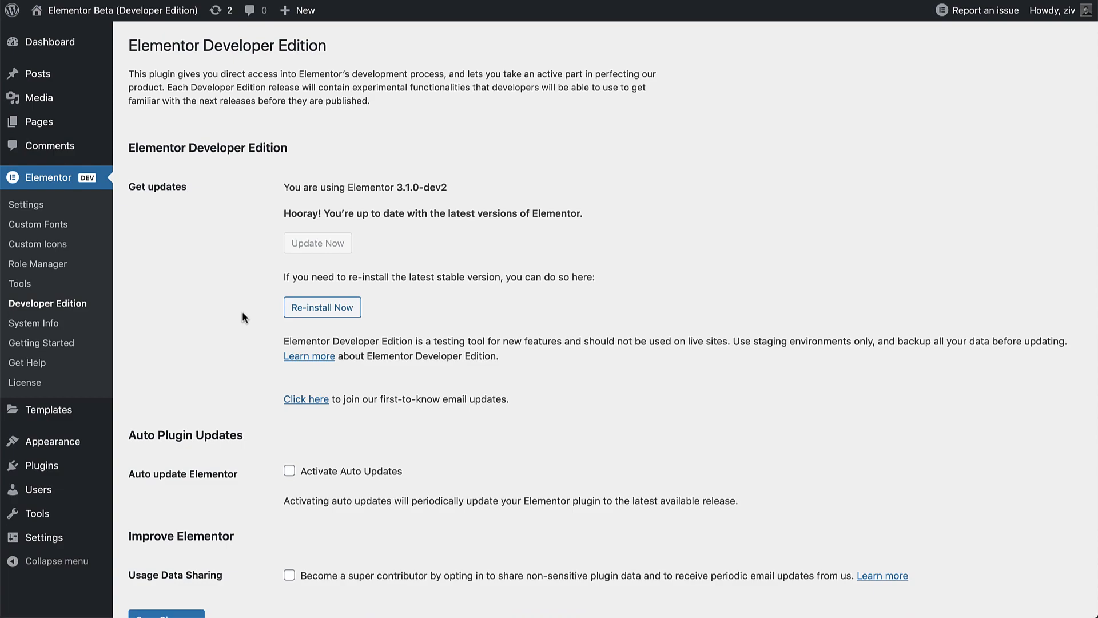
left_click(21, 282)
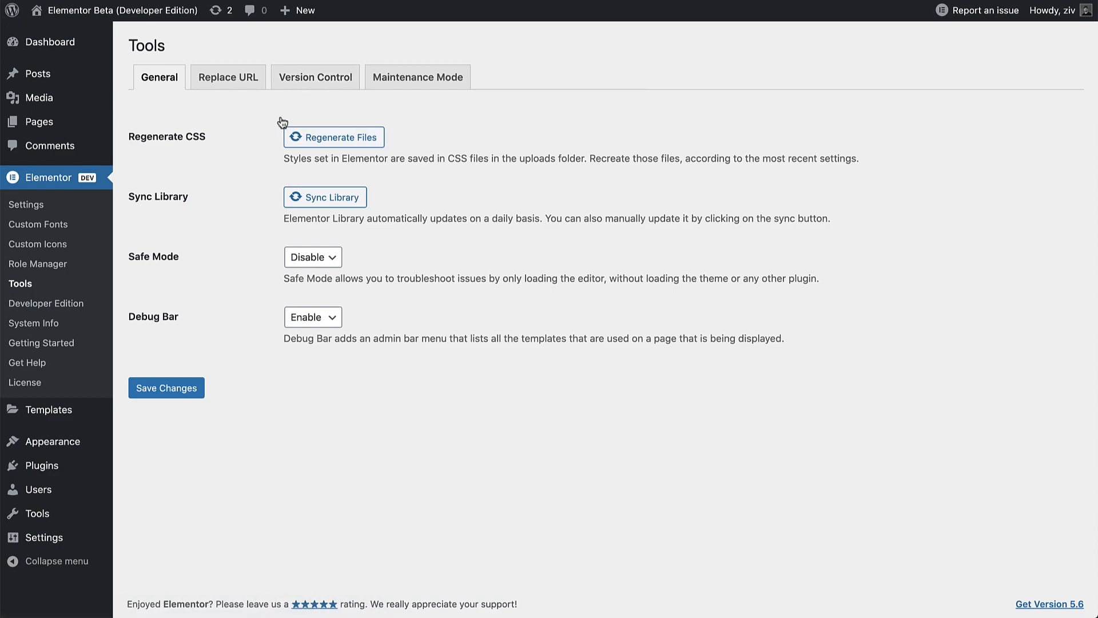
left_click(46, 302)
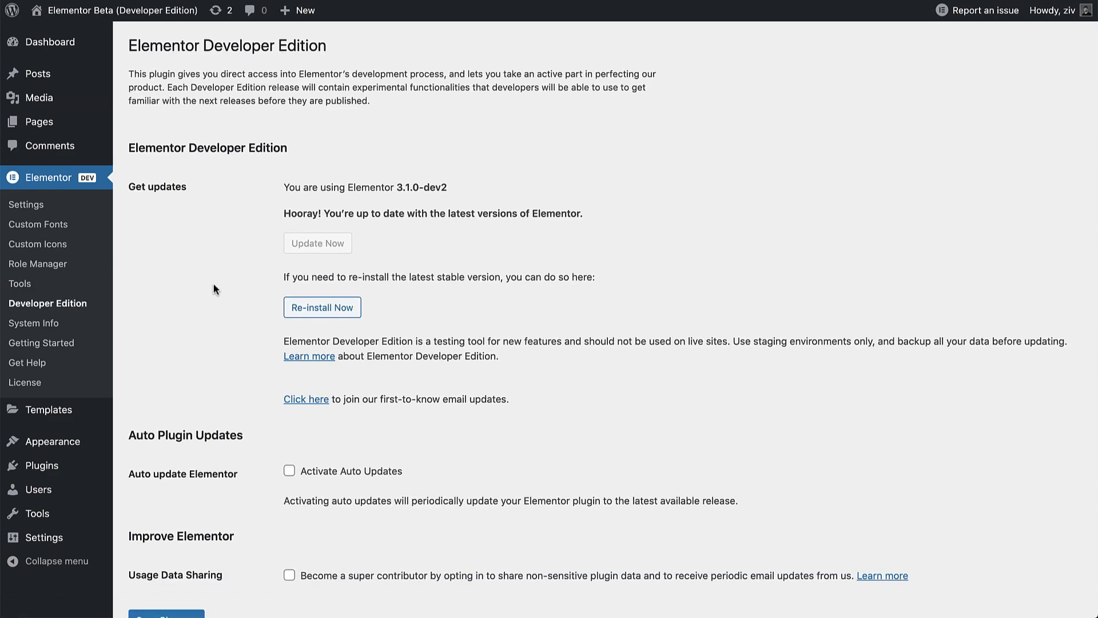
Step: Enable Activate Auto Updates and Usage Data Sharing, then save the Developer Edition settings
scroll("down", 3)
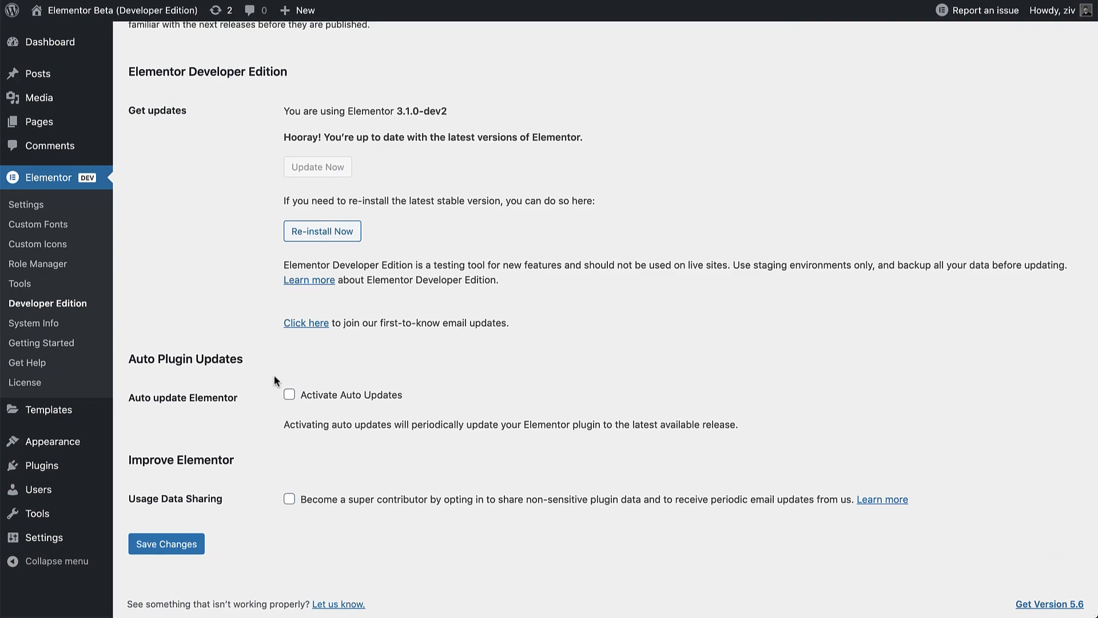
left_click(290, 394)
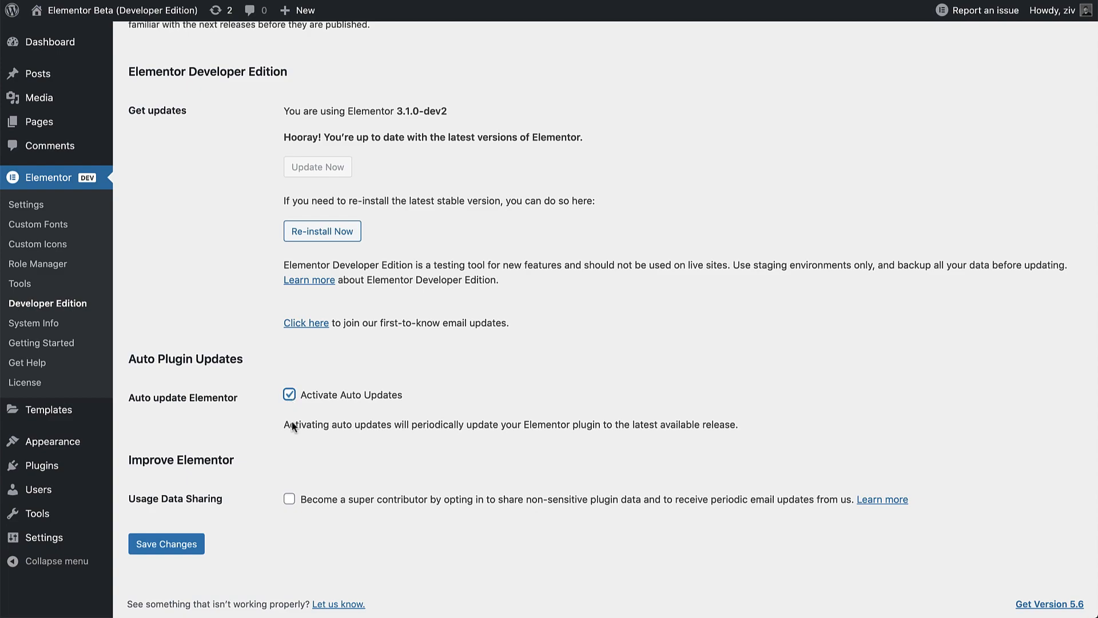
left_click(289, 499)
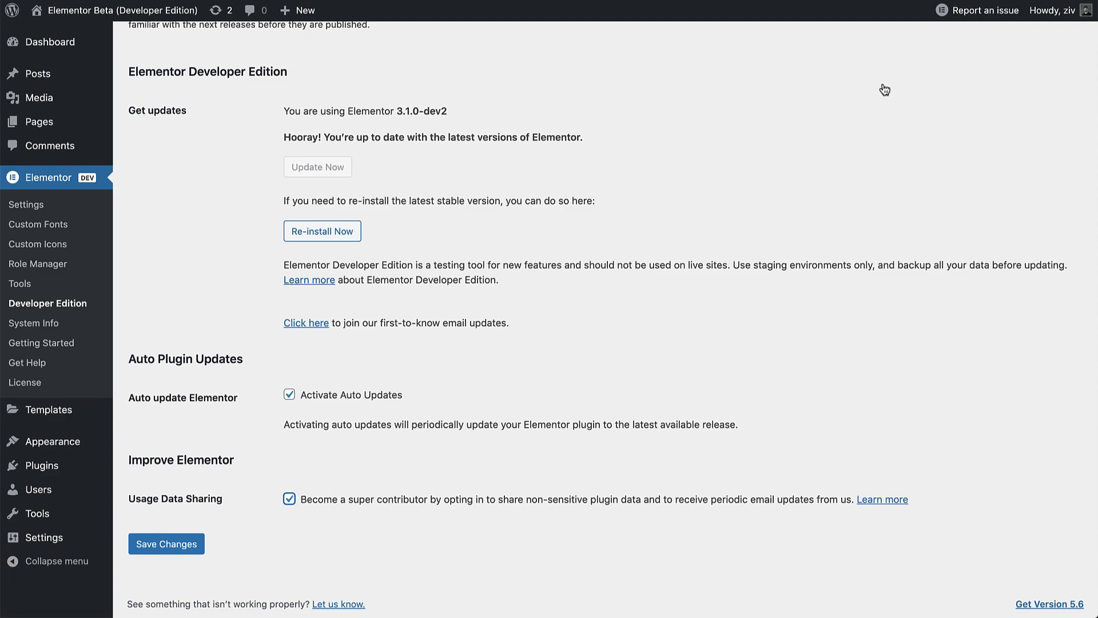
mouse_move(985, 10)
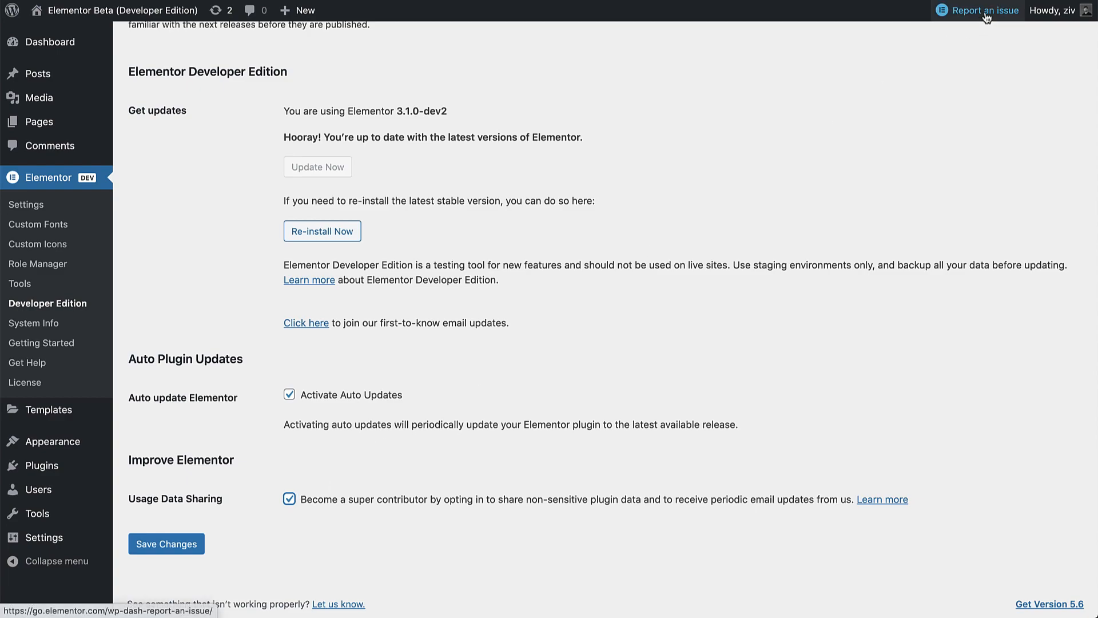
mouse_move(936, 57)
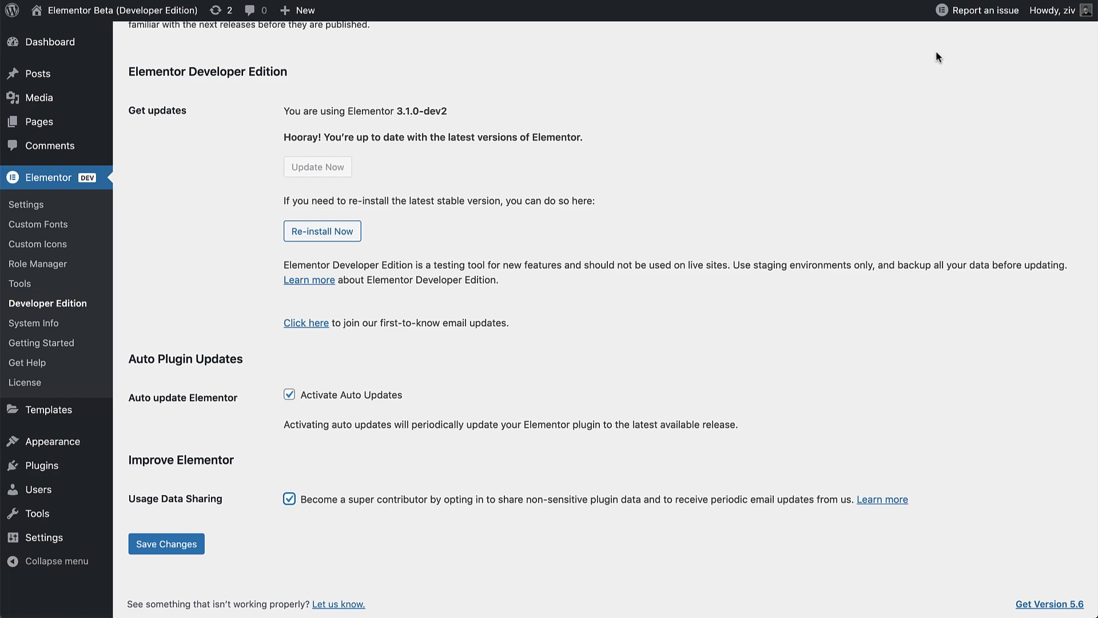
mouse_move(159, 180)
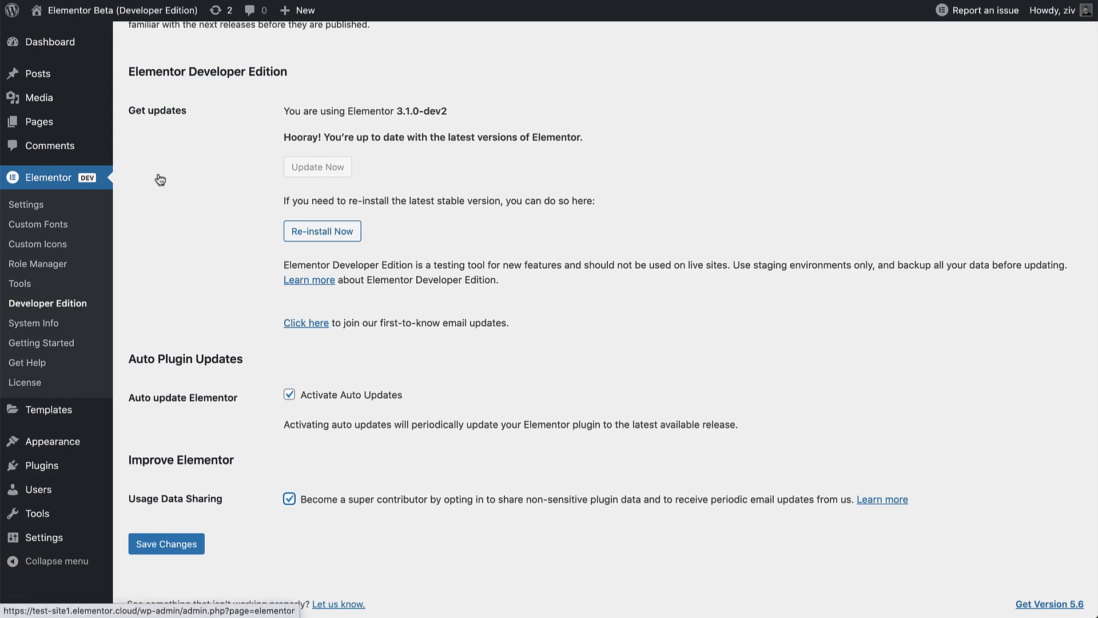
mouse_move(82, 191)
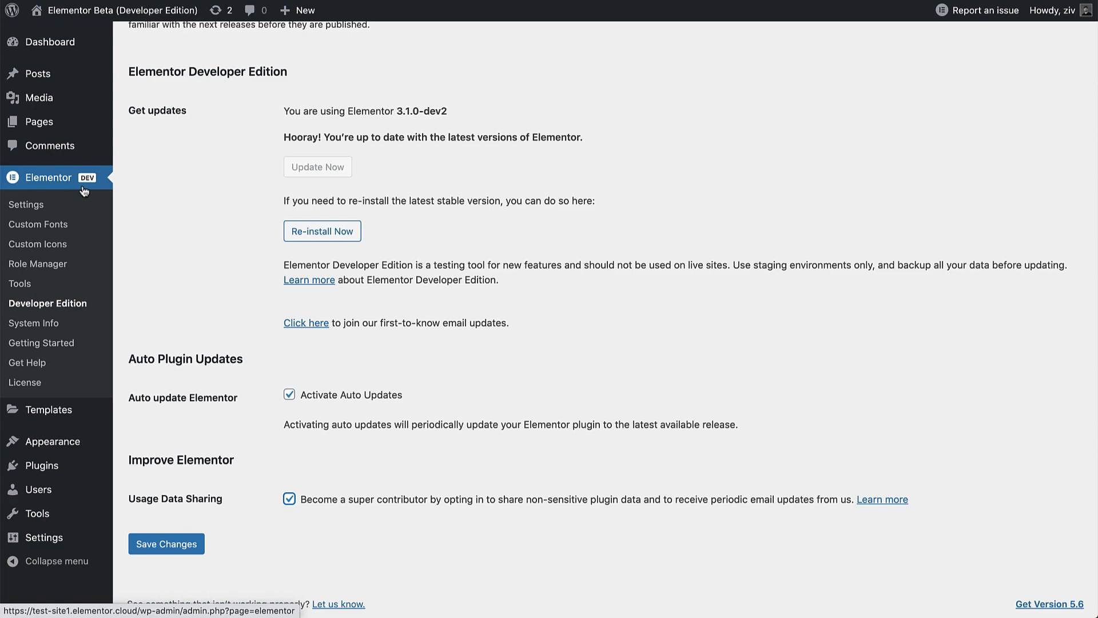
left_click(166, 543)
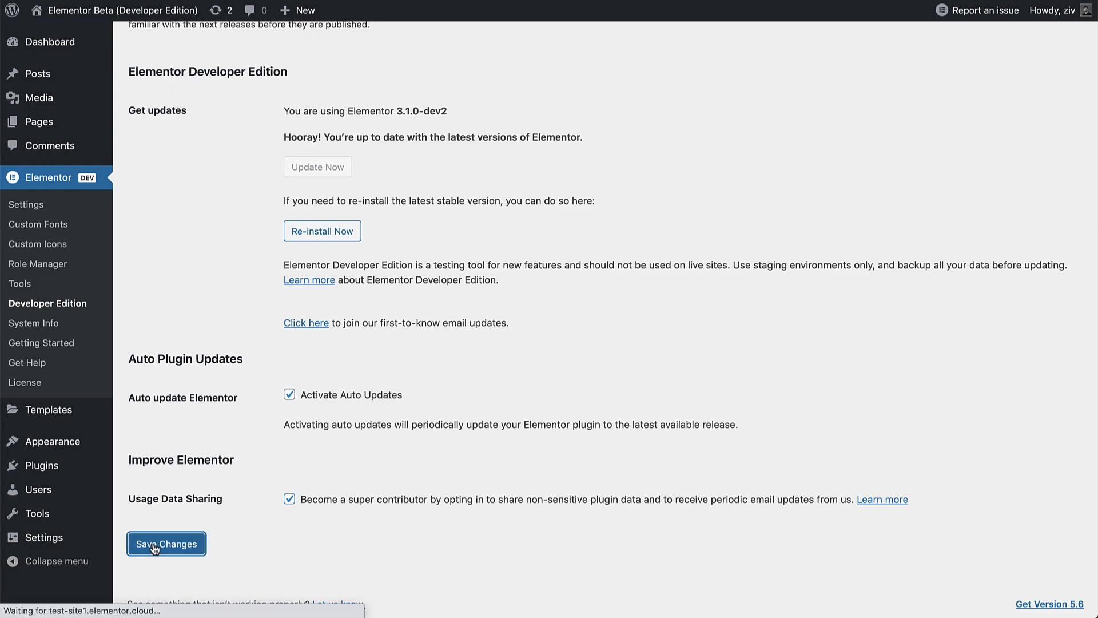
left_click(165, 543)
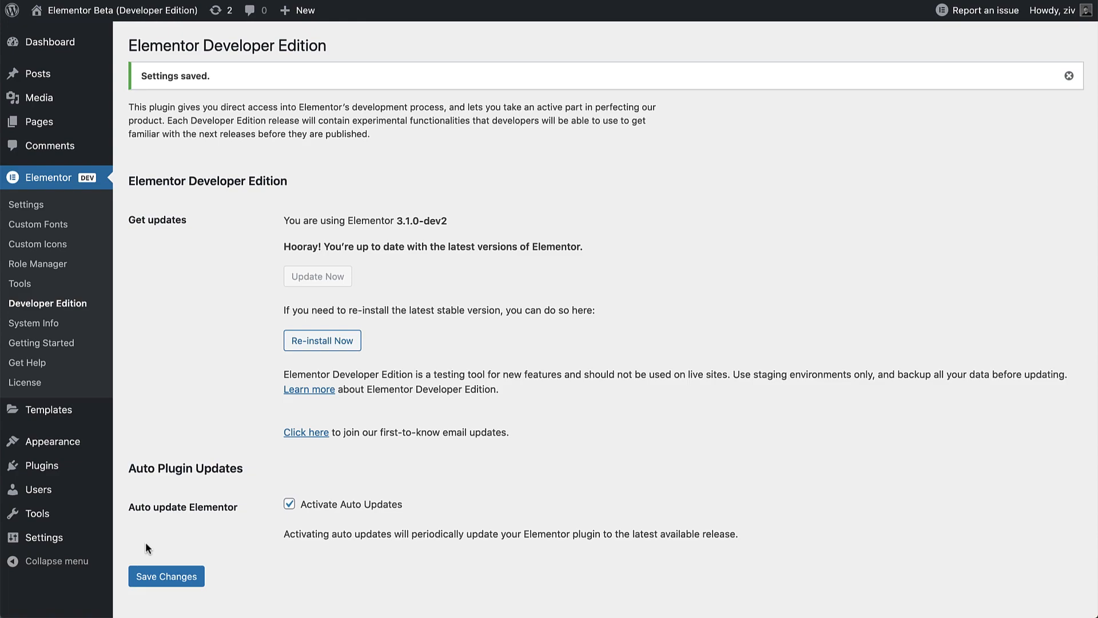
mouse_move(39, 122)
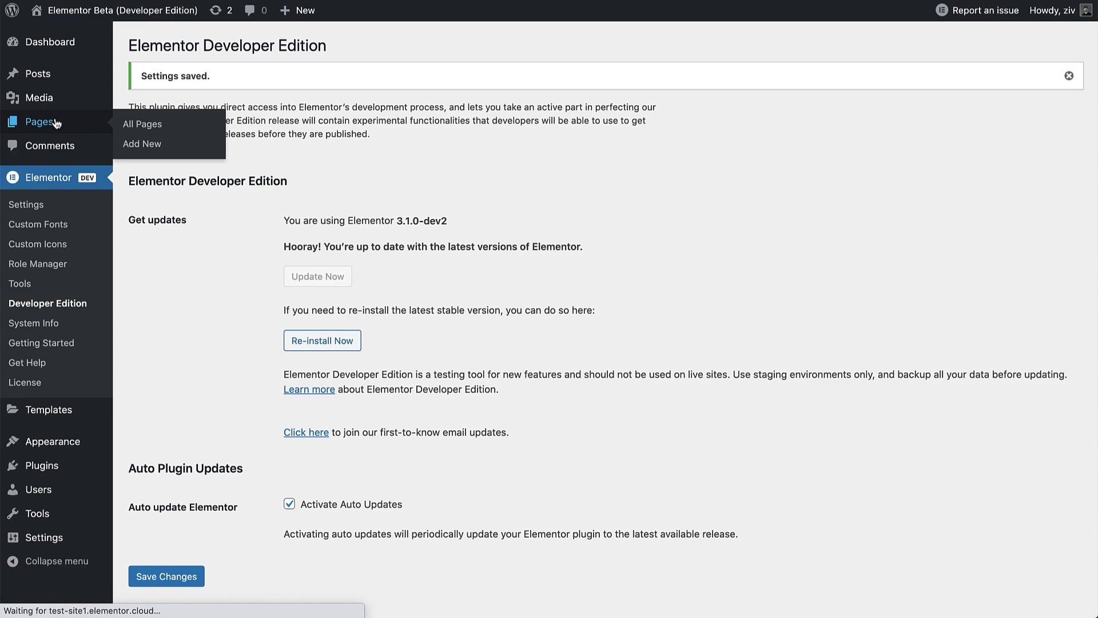
Step: From All Pages, open the Home Page with Edit with Elementor
left_click(141, 124)
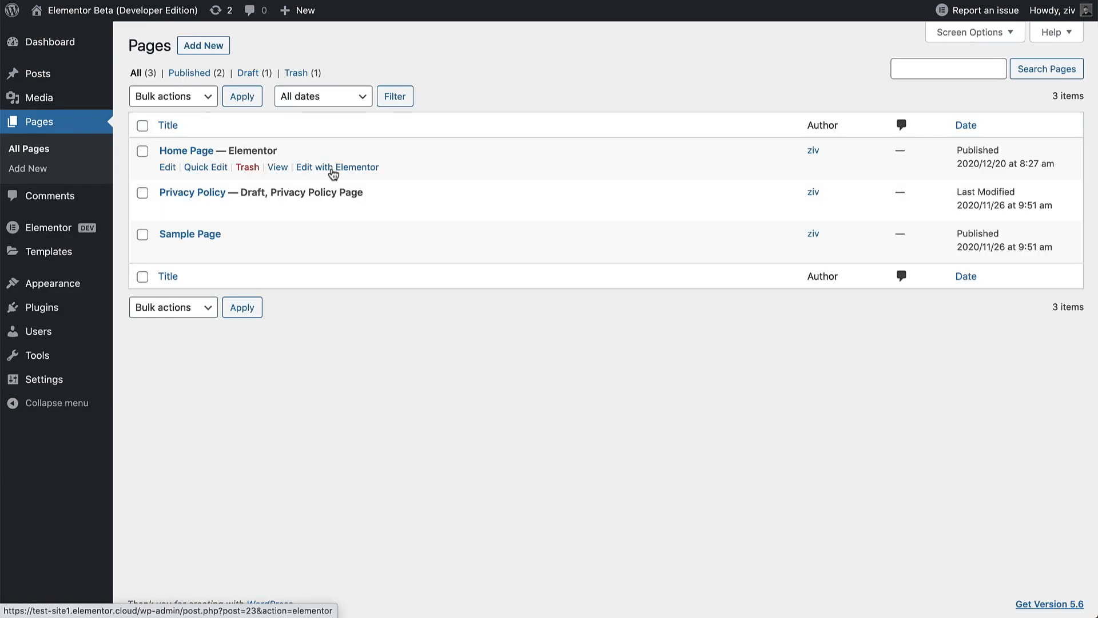
left_click(337, 167)
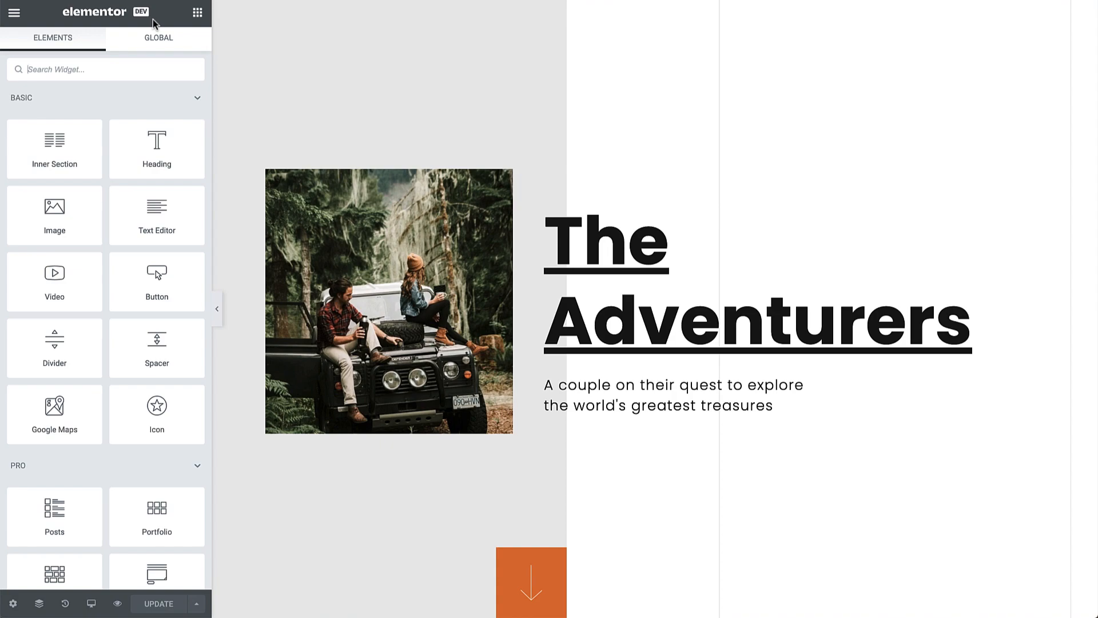
mouse_move(124, 535)
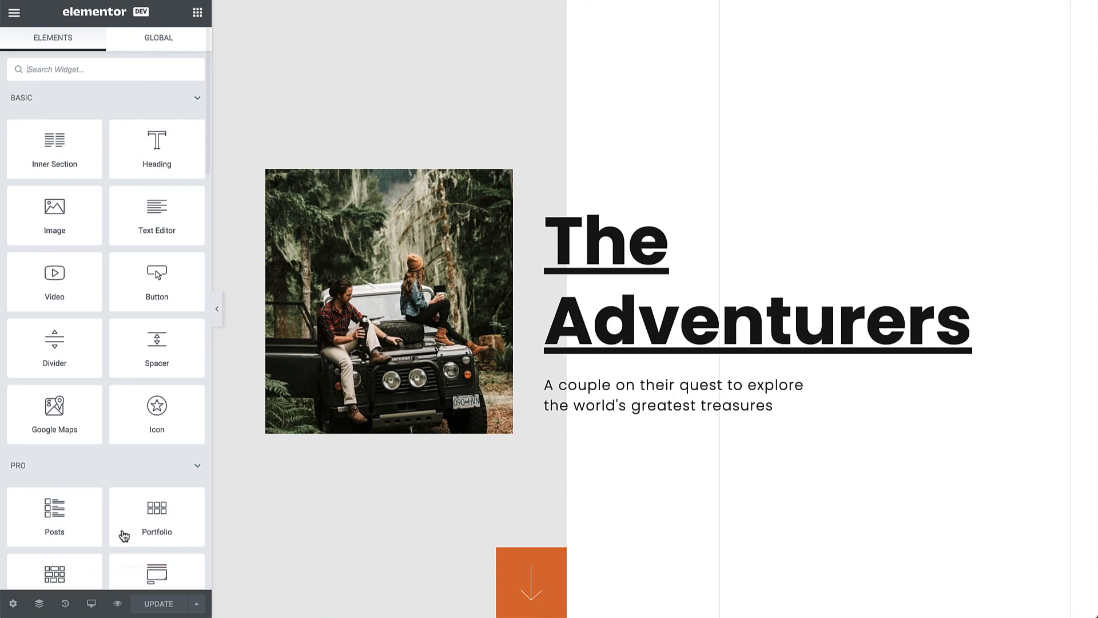
right_click(707, 199)
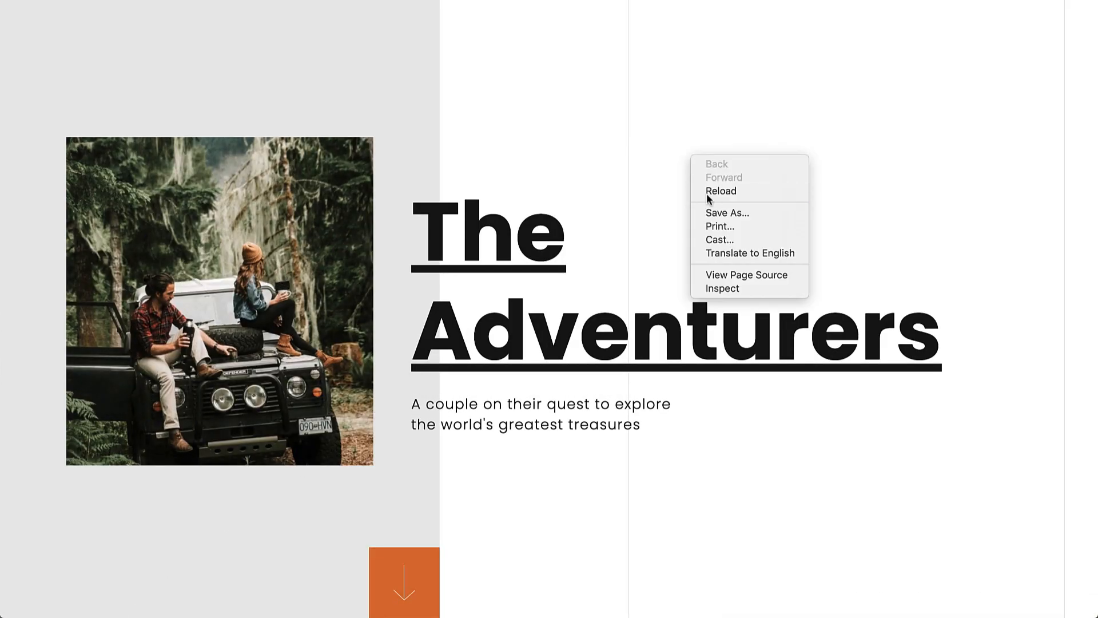
left_click(721, 288)
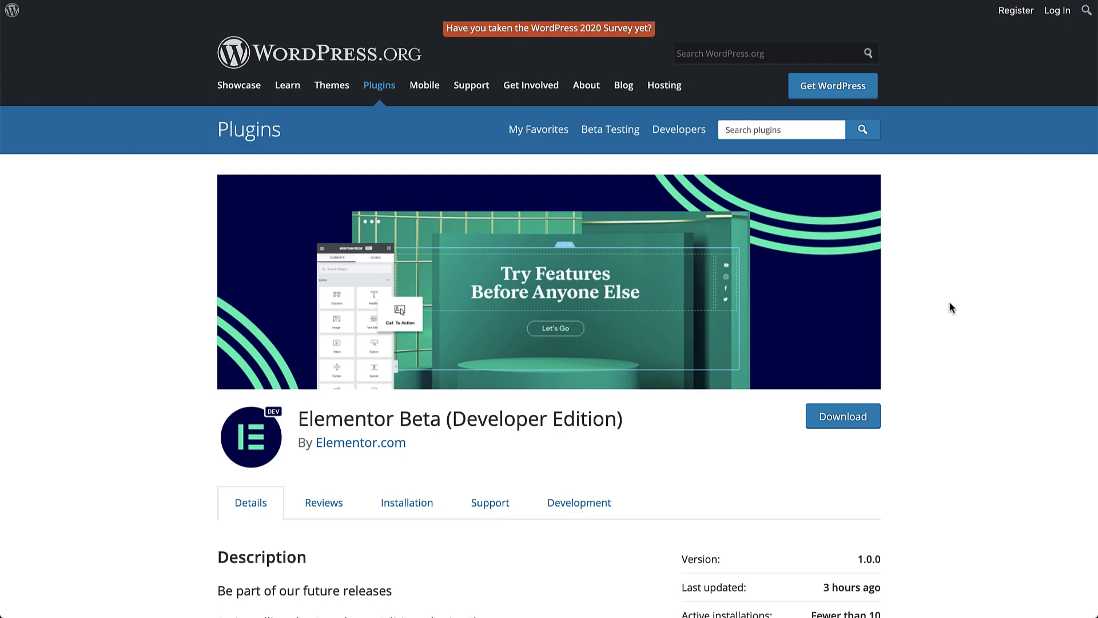
Step: Scroll down the Elementor Beta (Developer Edition) plugin page to read its description
scroll("down", 3)
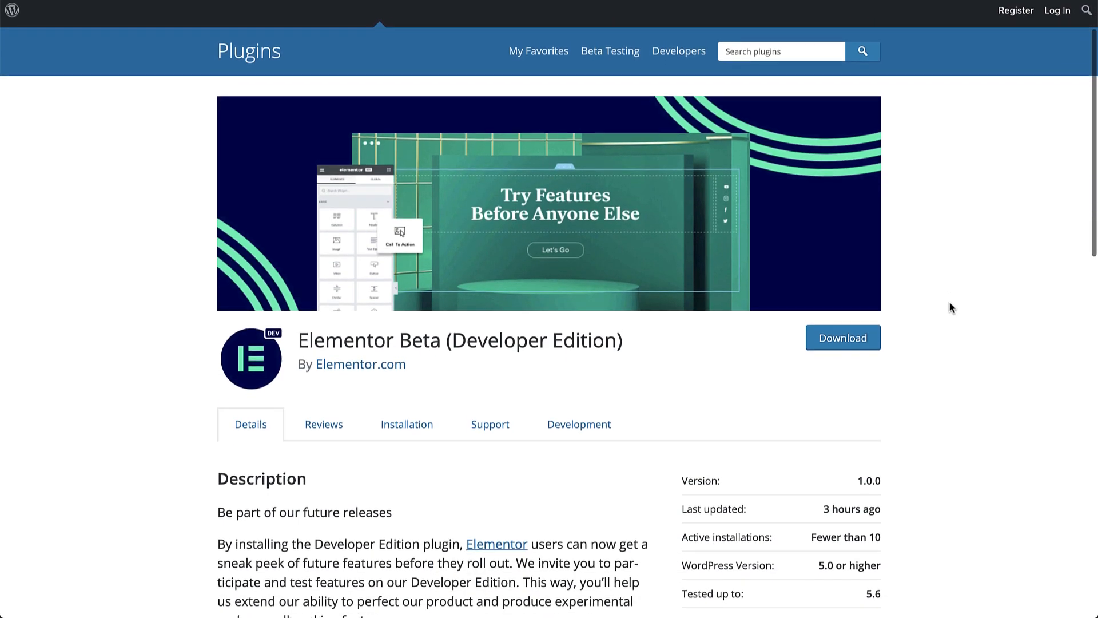
scroll("down", 3)
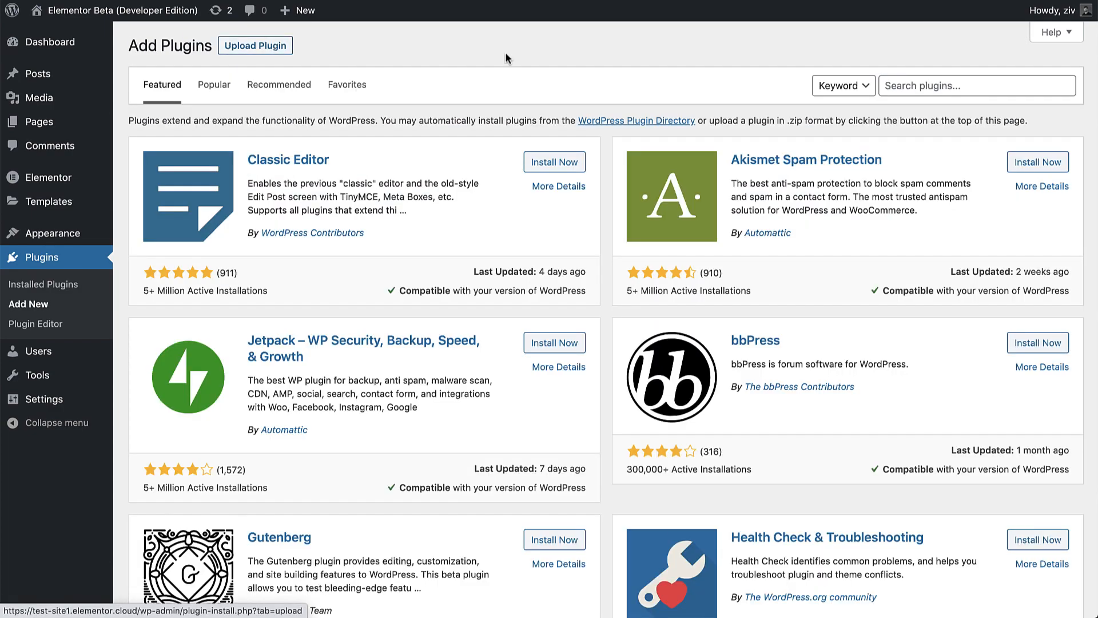
Step: Search Add Plugins for 'Elementor Beta (Developer Edition)', install it and activate it
type("Elementor Beta (Developer Edition)")
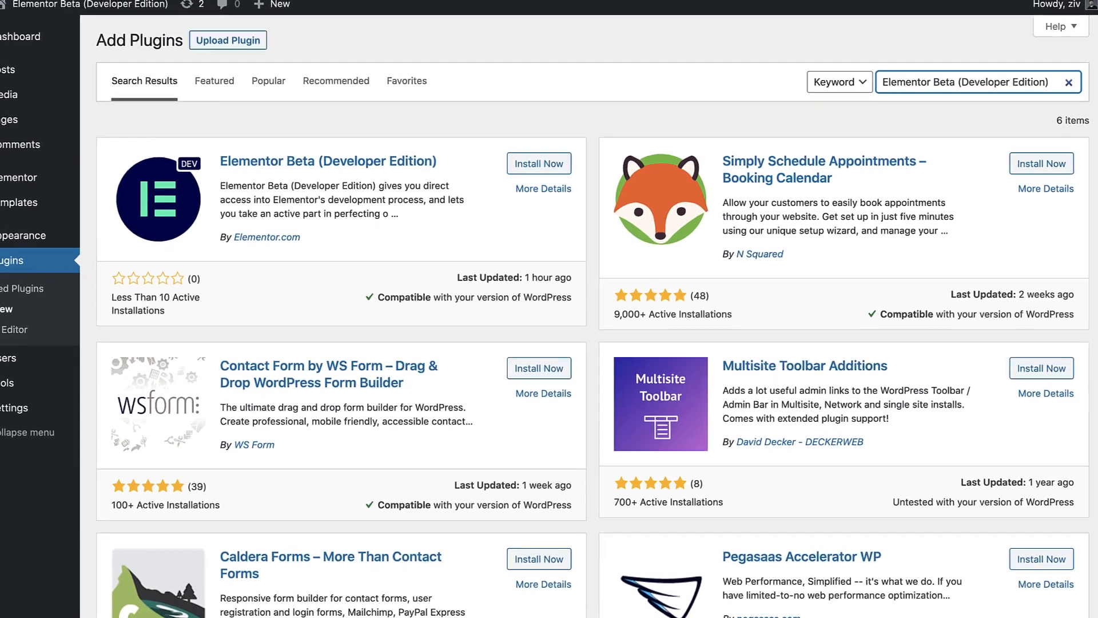
left_click(539, 164)
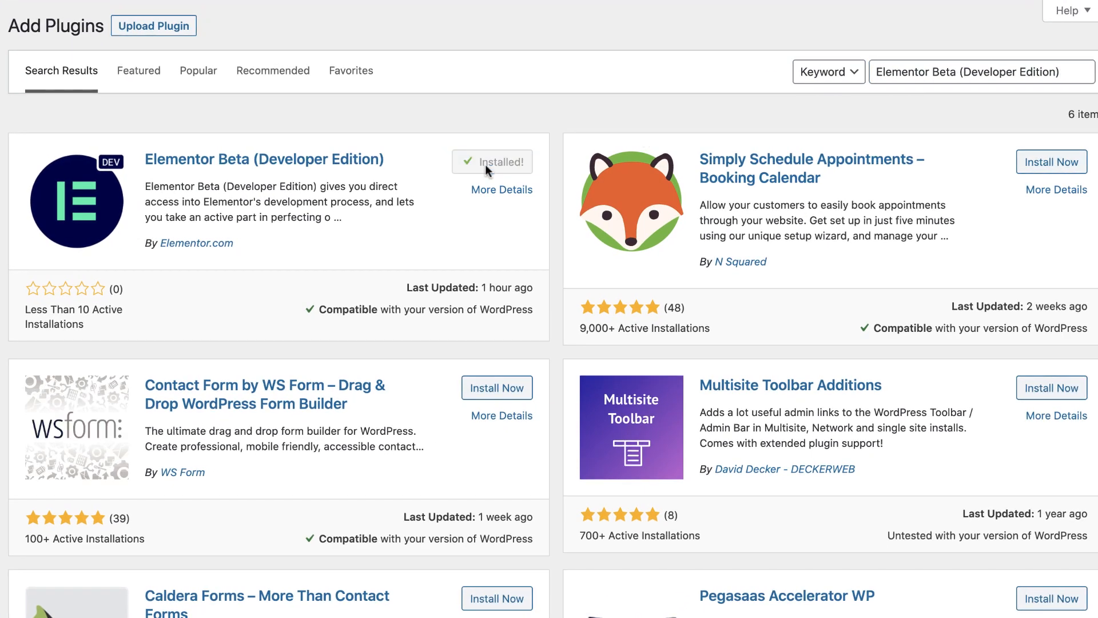
left_click(492, 161)
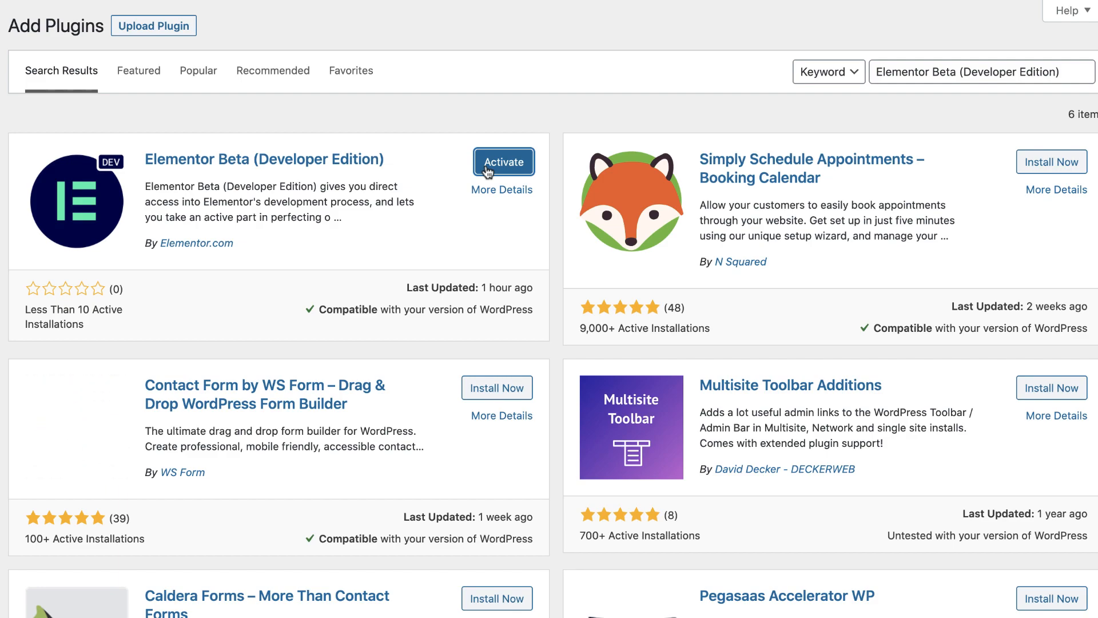